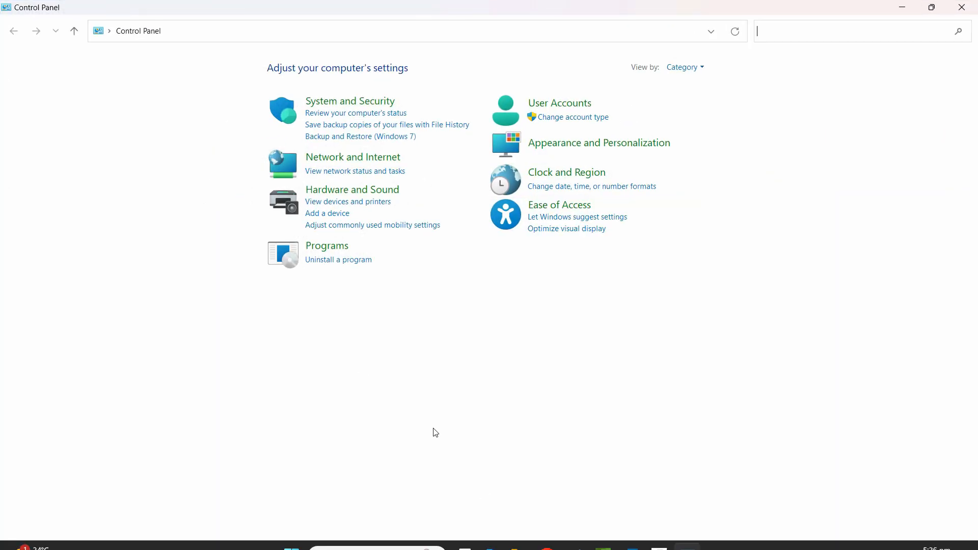
Review the Office Deployment Tool's supported operating systems and start its download
click(337, 260)
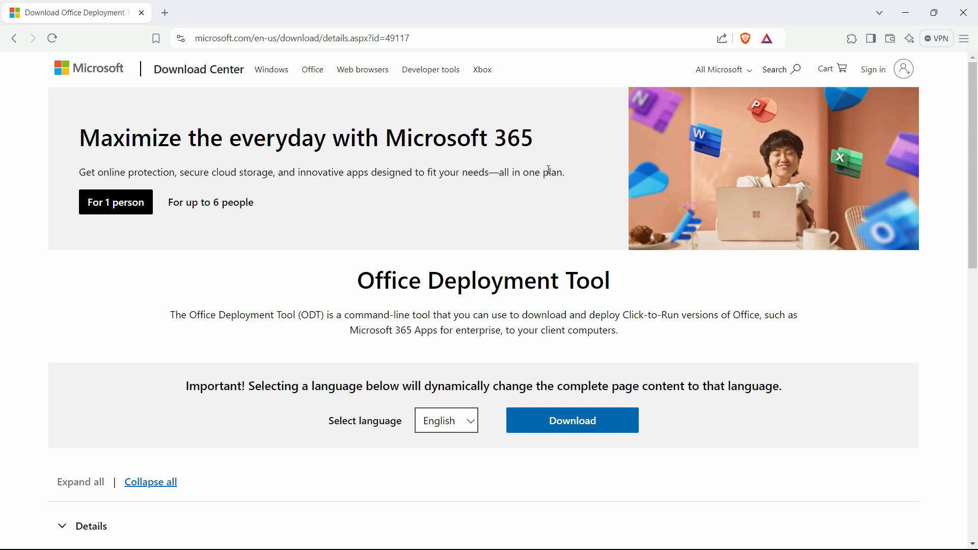
mouse_move(588, 177)
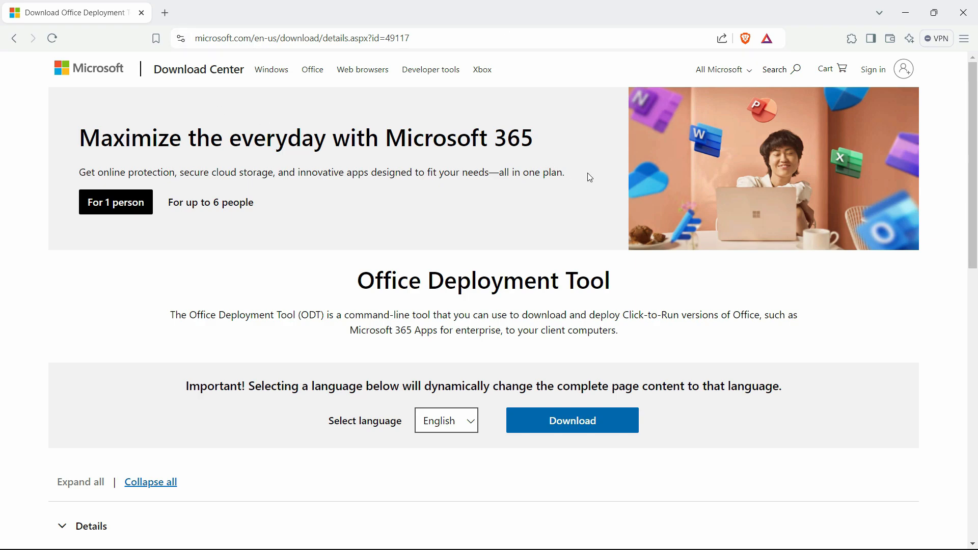
scroll(down, 3)
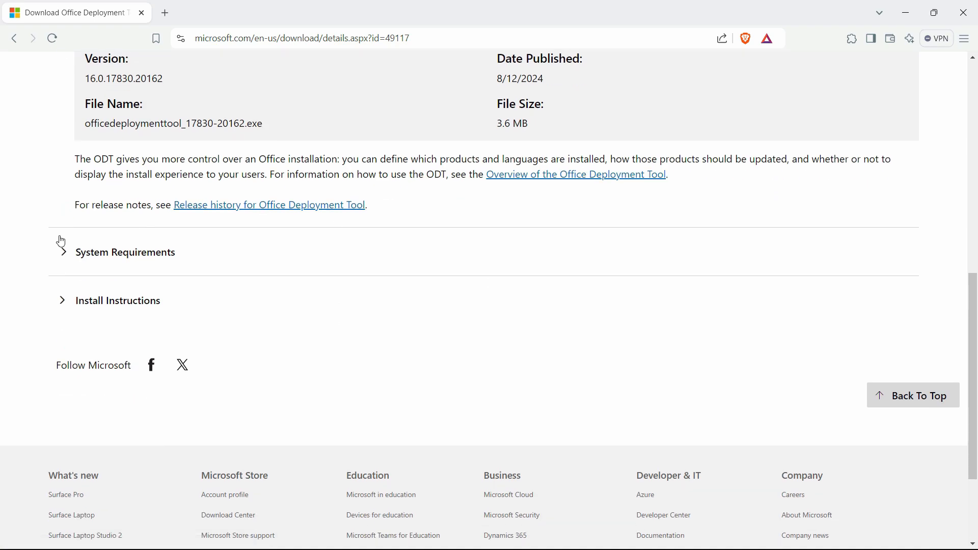
click(124, 252)
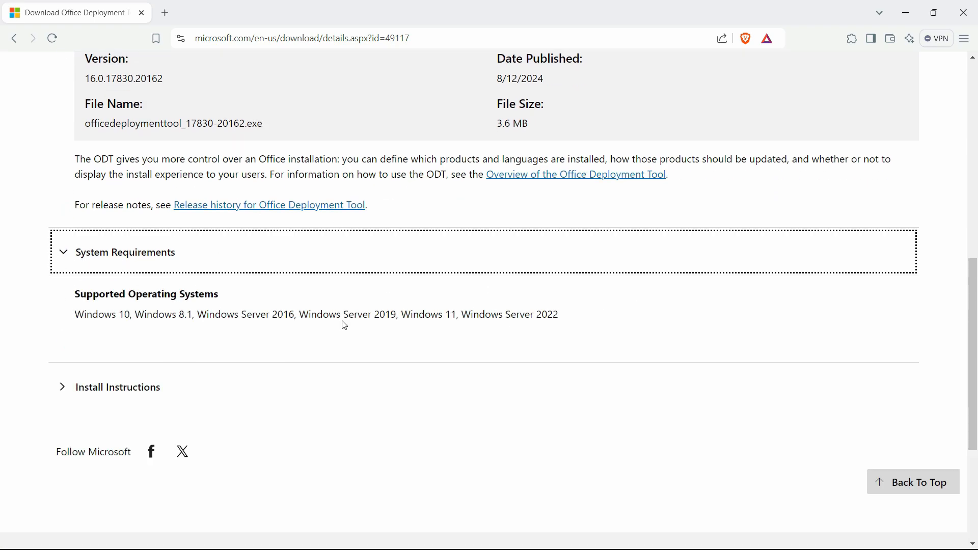
mouse_move(114, 335)
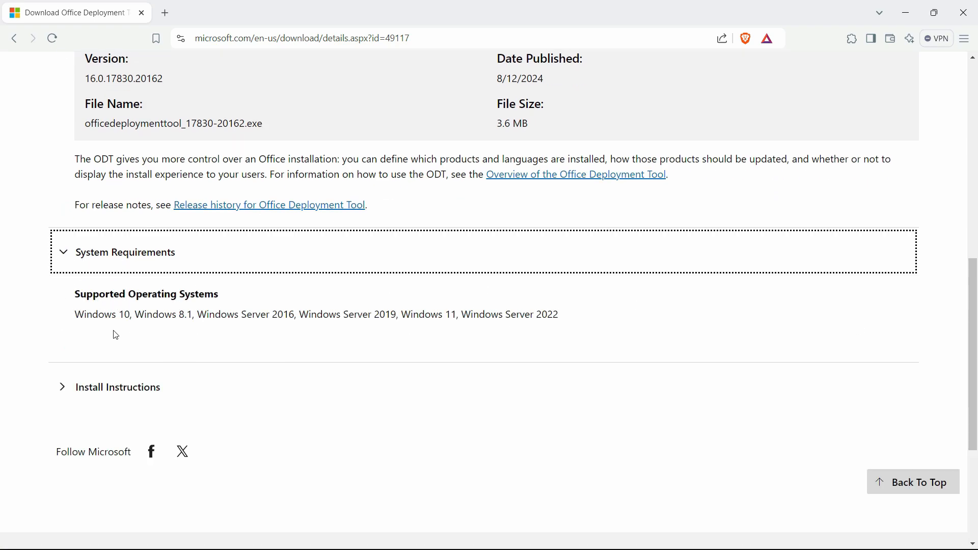
mouse_move(94, 336)
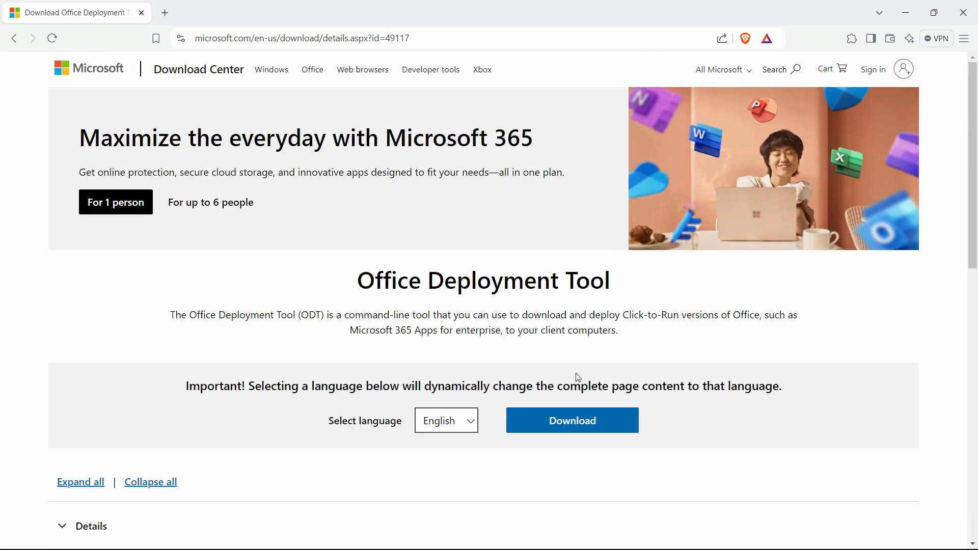
click(572, 420)
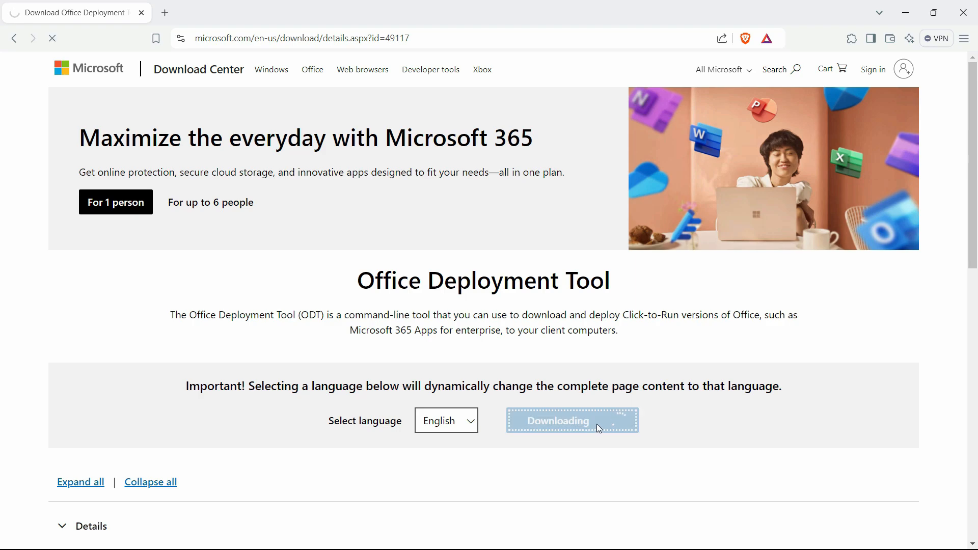
Create a new folder named Office 2024 on Windows (C:) as the save location
click(570, 420)
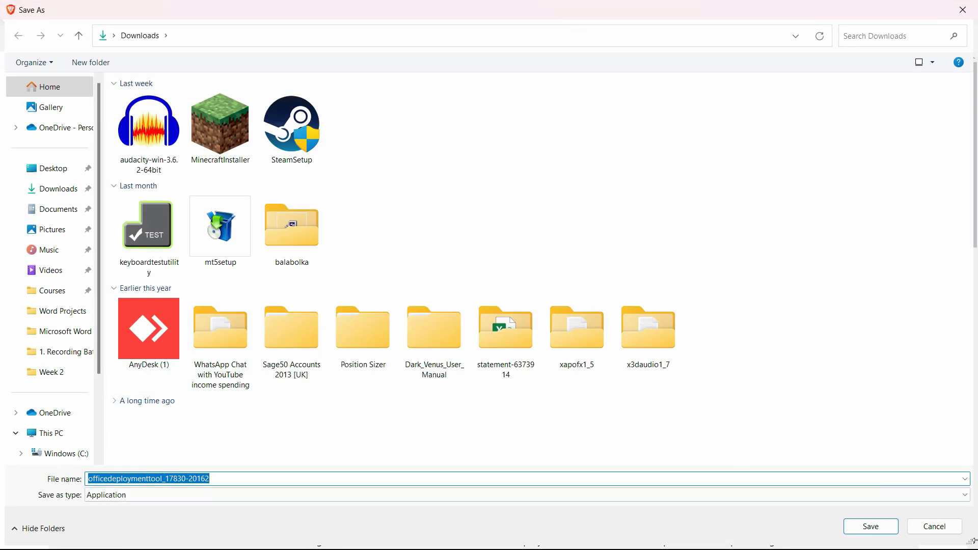
click(869, 526)
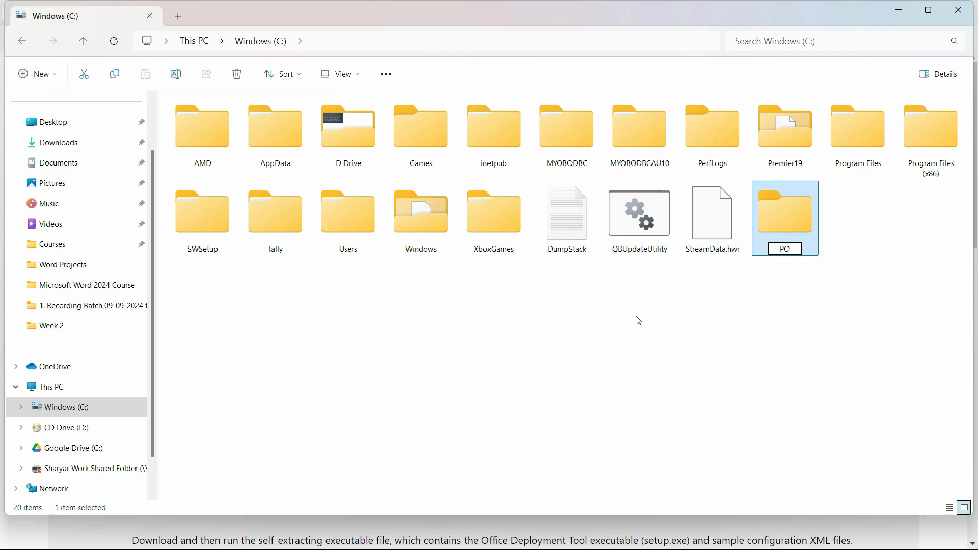
text(Office)
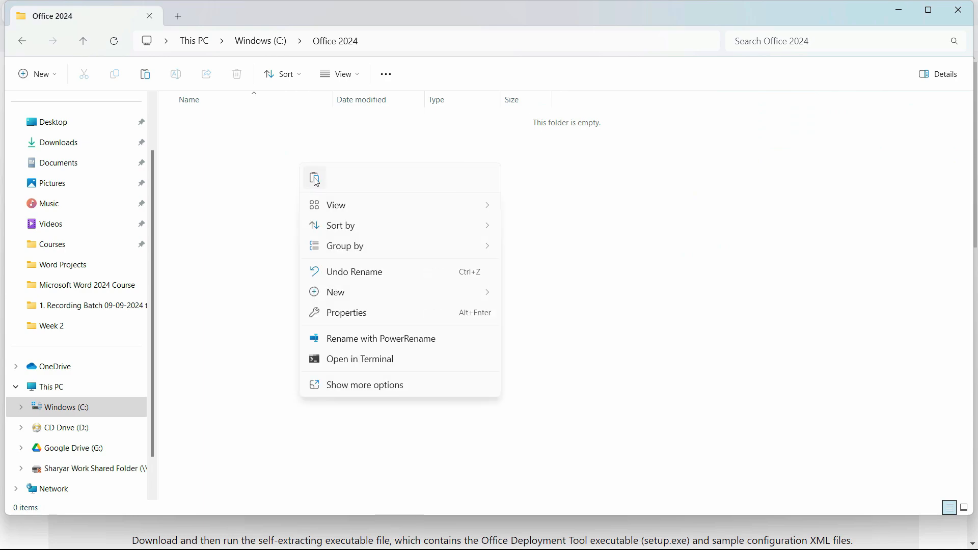
Run the deployment tool as administrator and extract it into C:\Office 2024
right_click(240, 119)
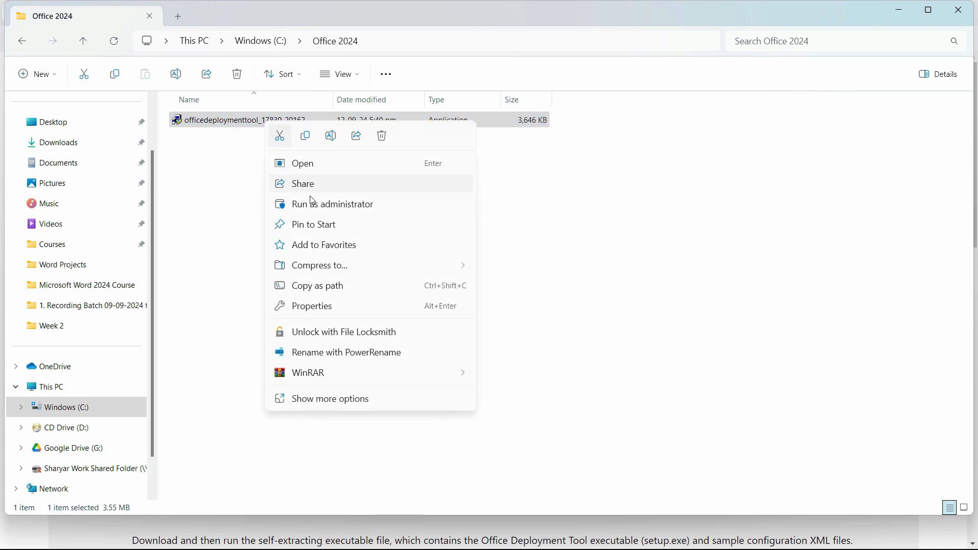
click(302, 163)
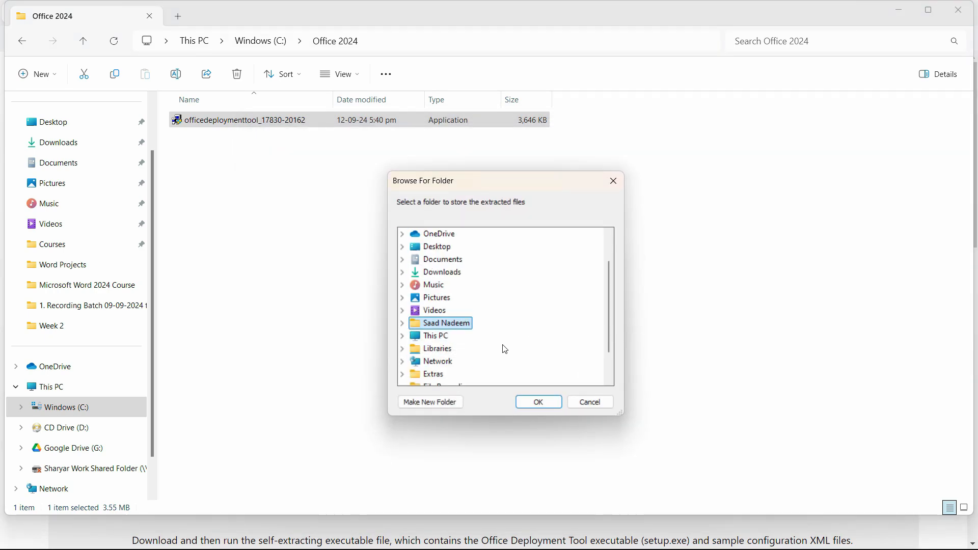
click(402, 335)
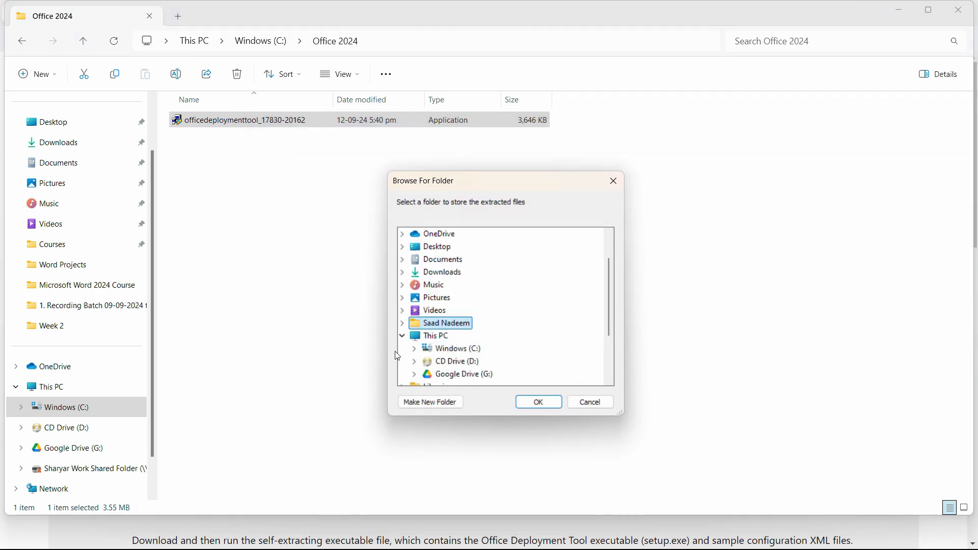
click(426, 348)
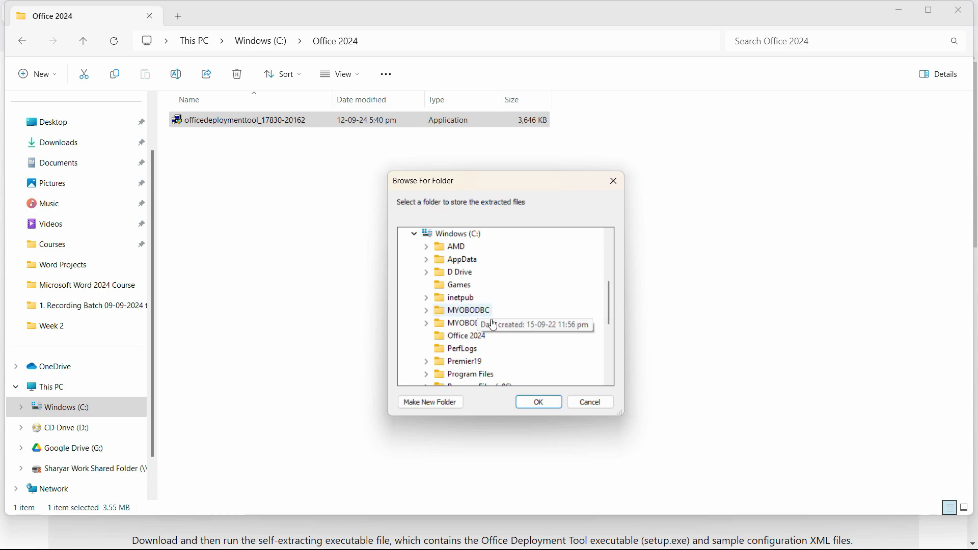
click(464, 336)
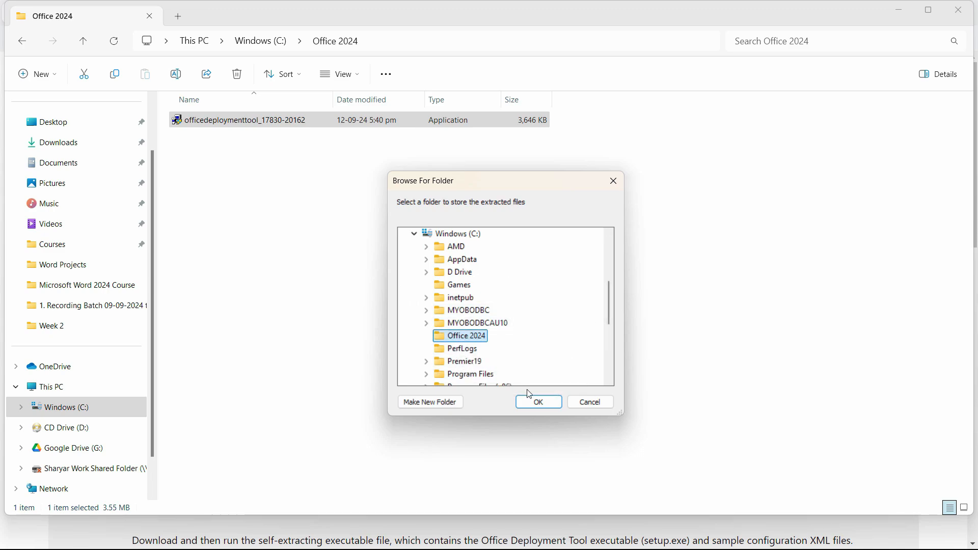
click(537, 401)
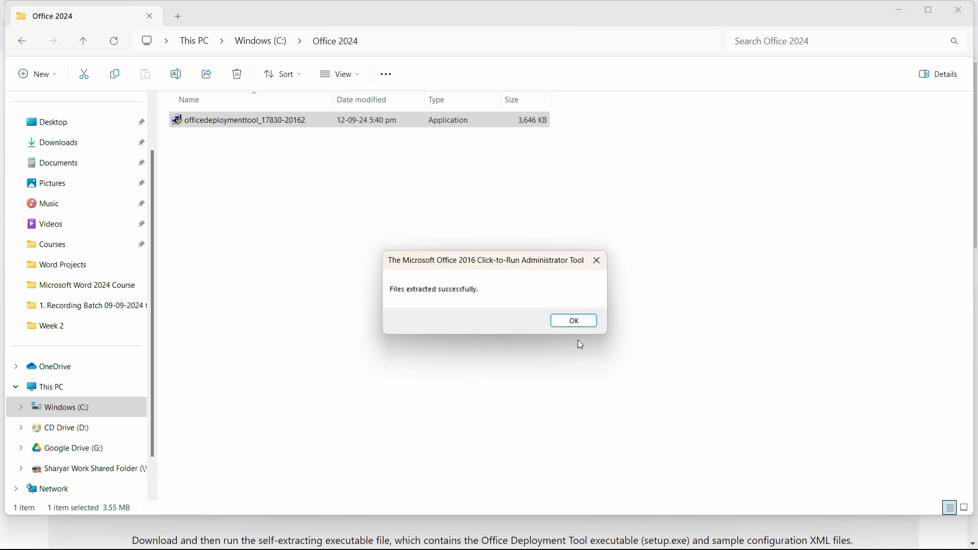
click(571, 320)
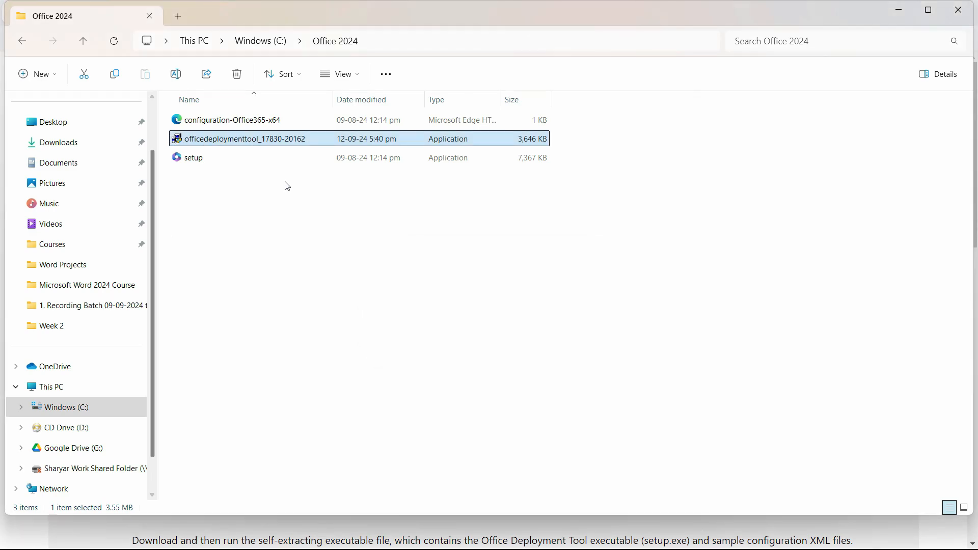
click(194, 157)
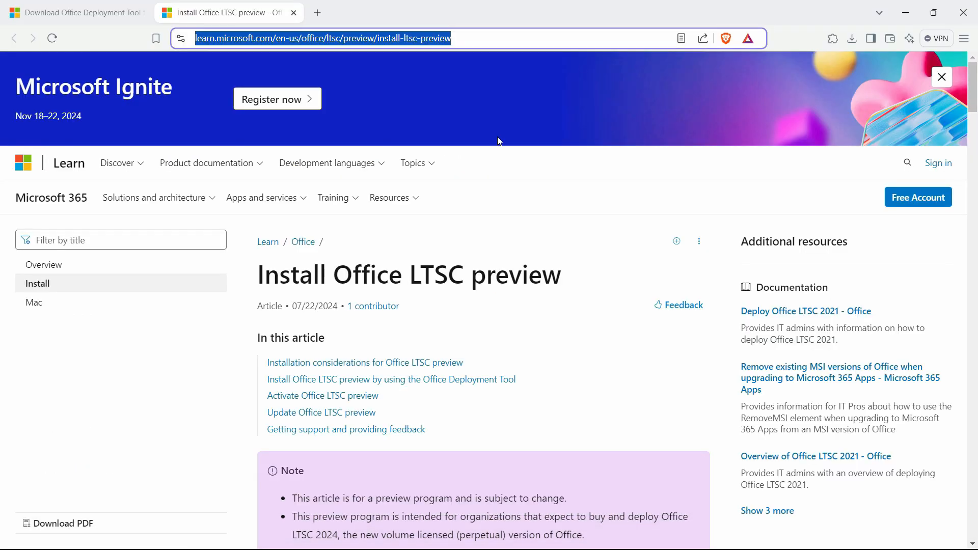
Scroll the Install Office LTSC preview page to the example configuration.xml section
click(469, 166)
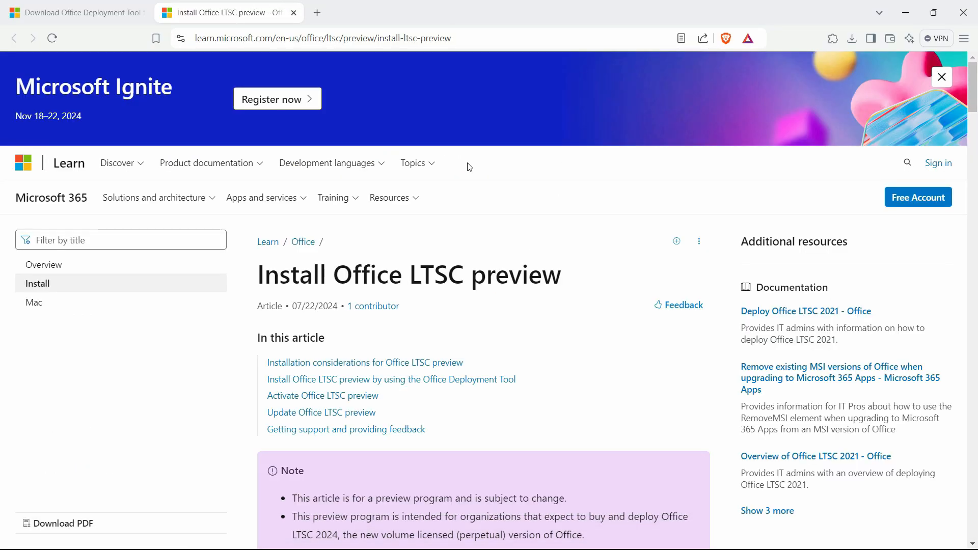
mouse_move(491, 129)
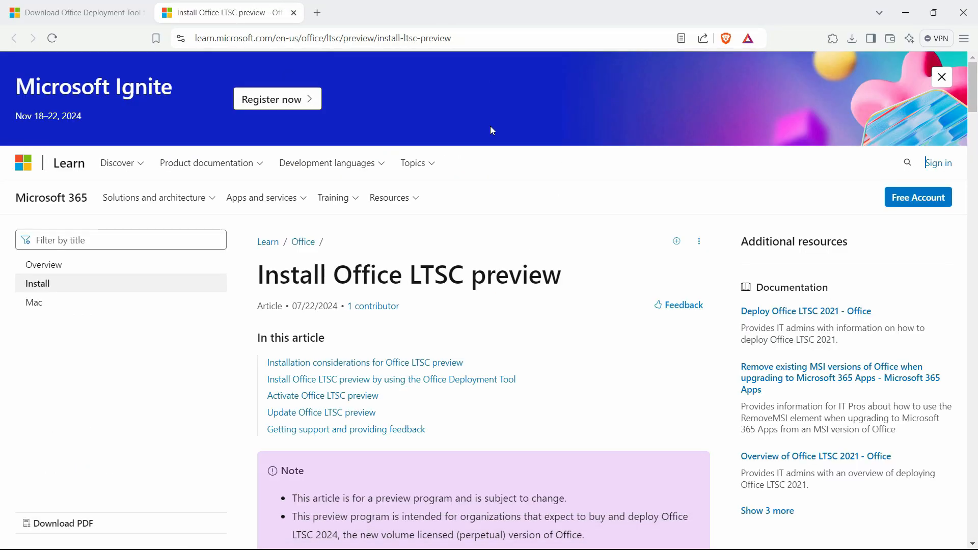
scroll(down, 3)
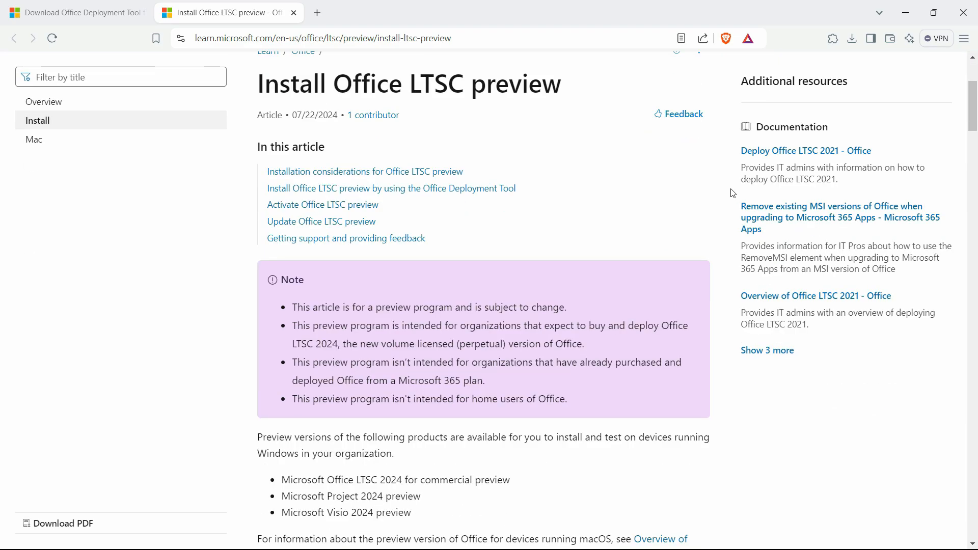
scroll(down, 3)
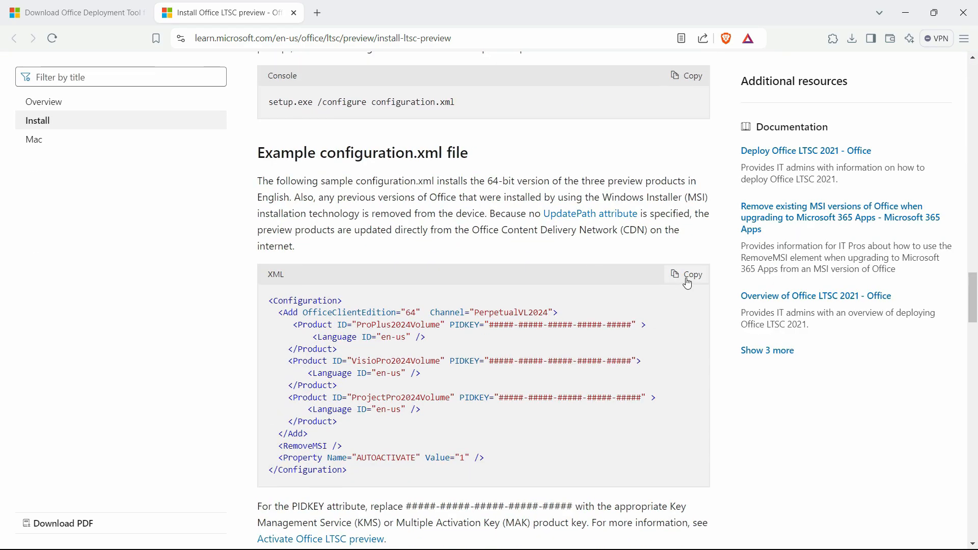
mouse_move(488, 232)
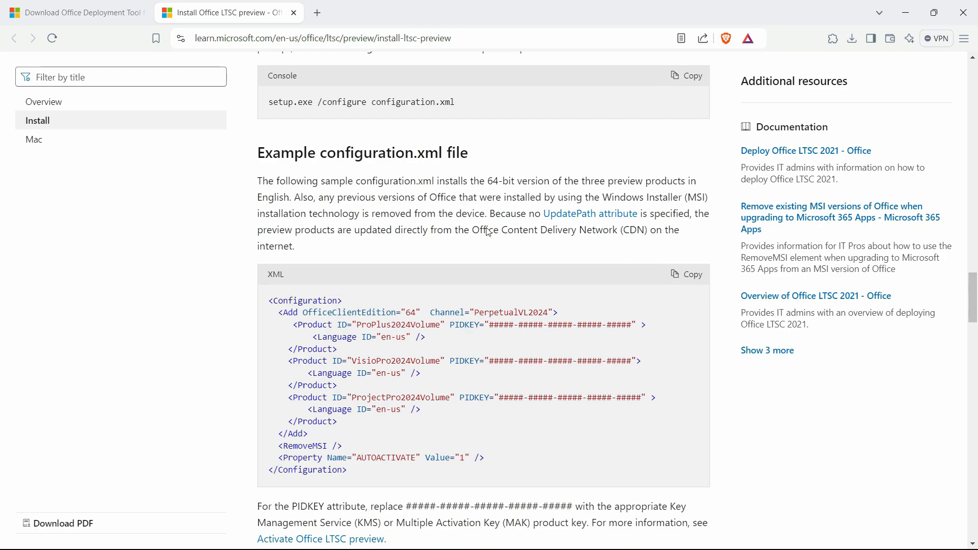
Paste the sample XML into Notepad, keep only ProPlus2024Volume, and locate its KMS key
click(318, 535)
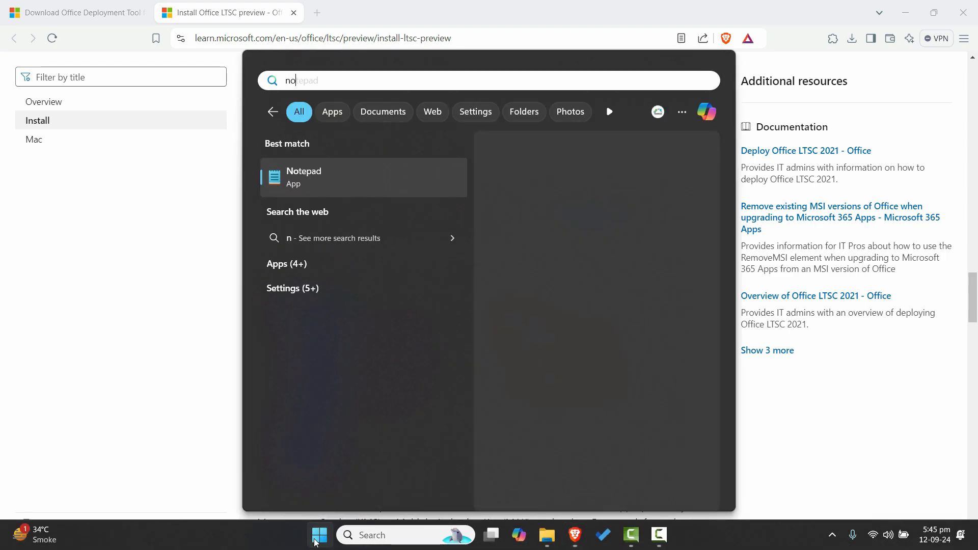
click(303, 176)
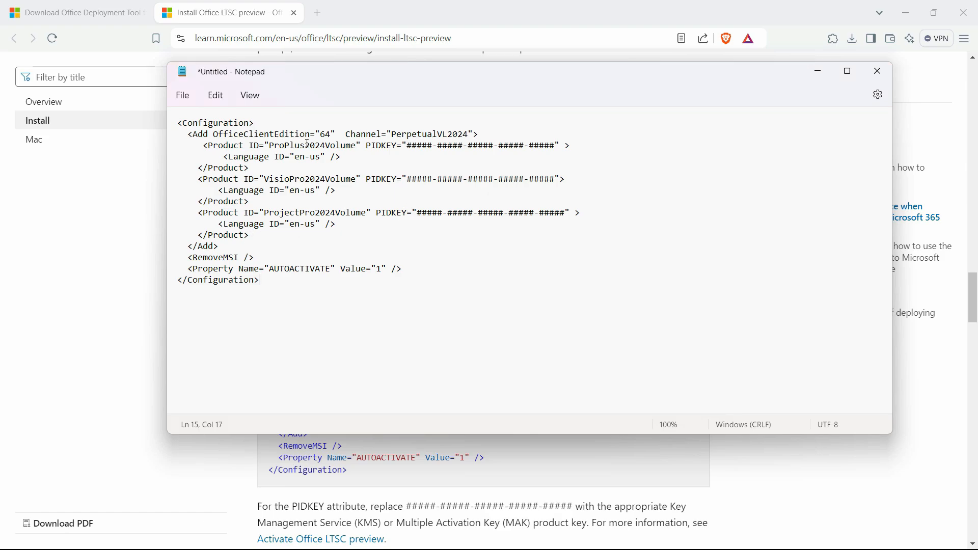
mouse_move(289, 219)
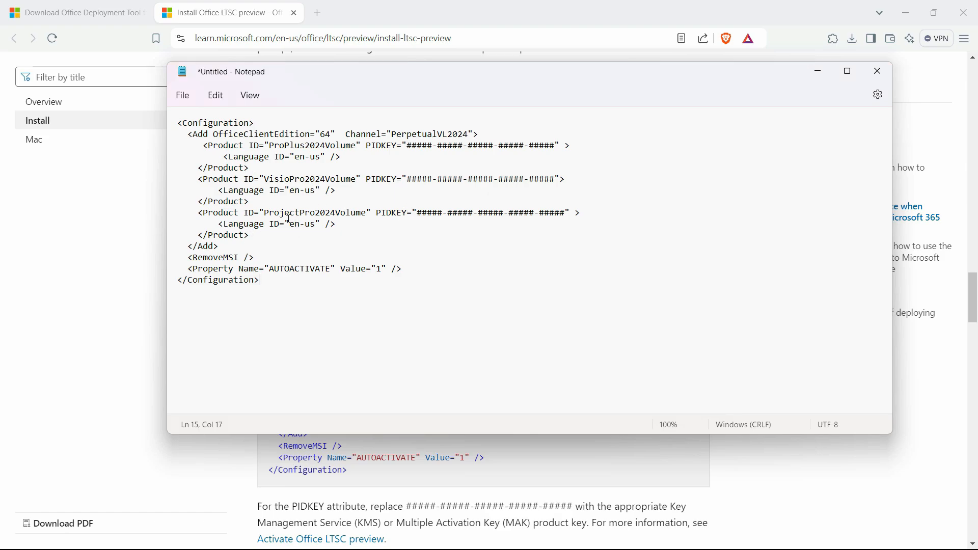
mouse_move(353, 226)
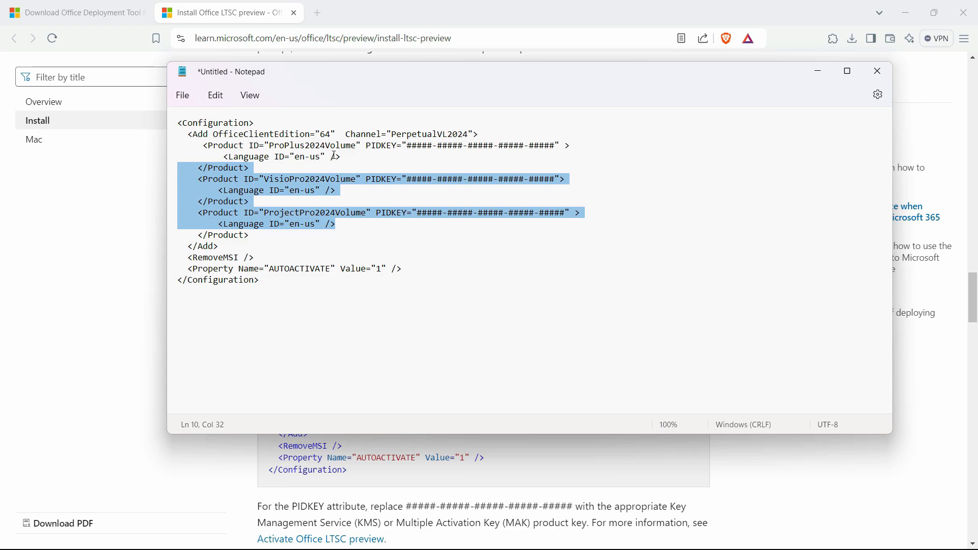
key(Delete)
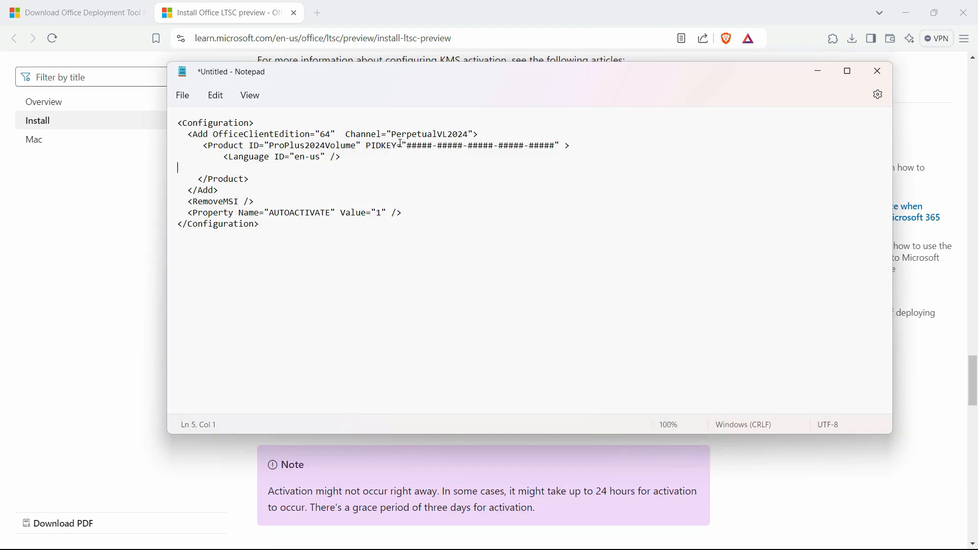
click(877, 71)
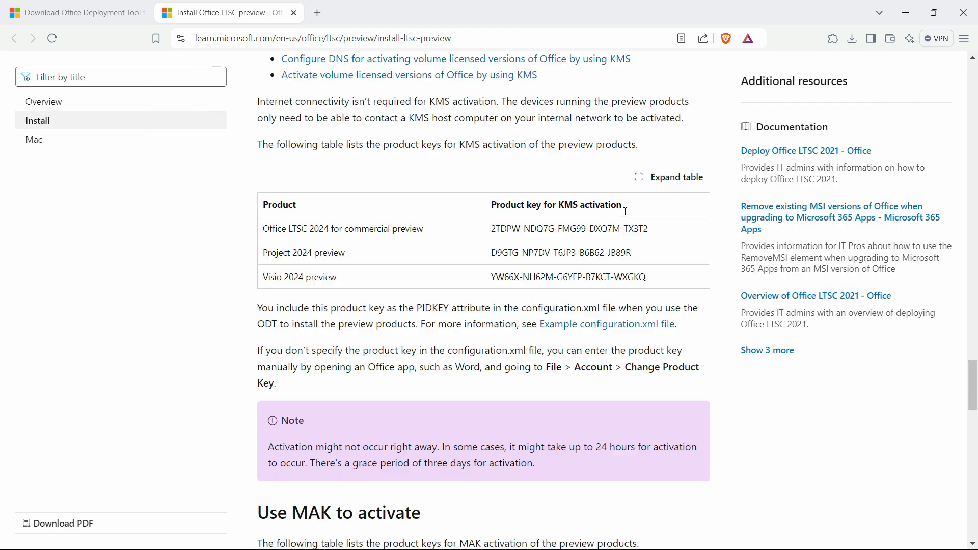
scroll(up, 3)
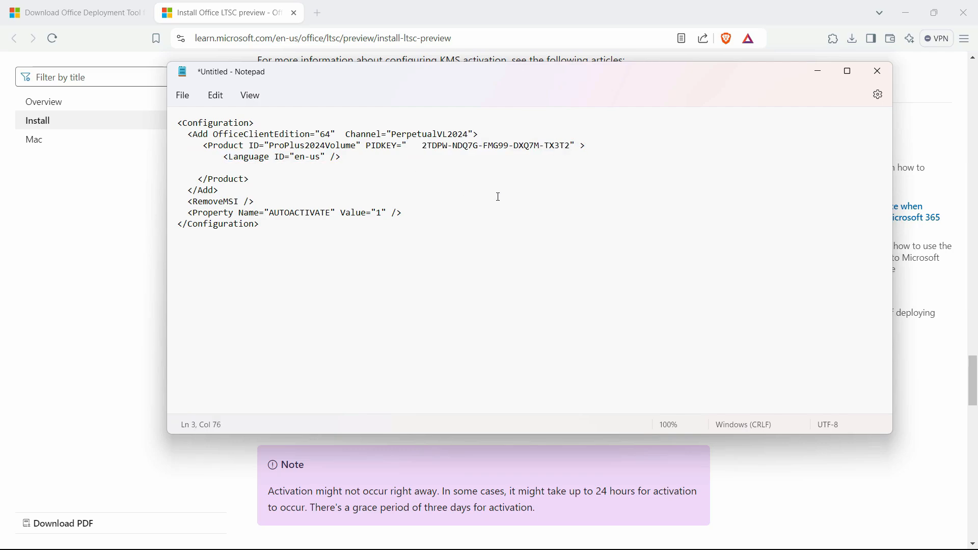
Save the file as configuration.xml into C:\Office 2024
click(181, 95)
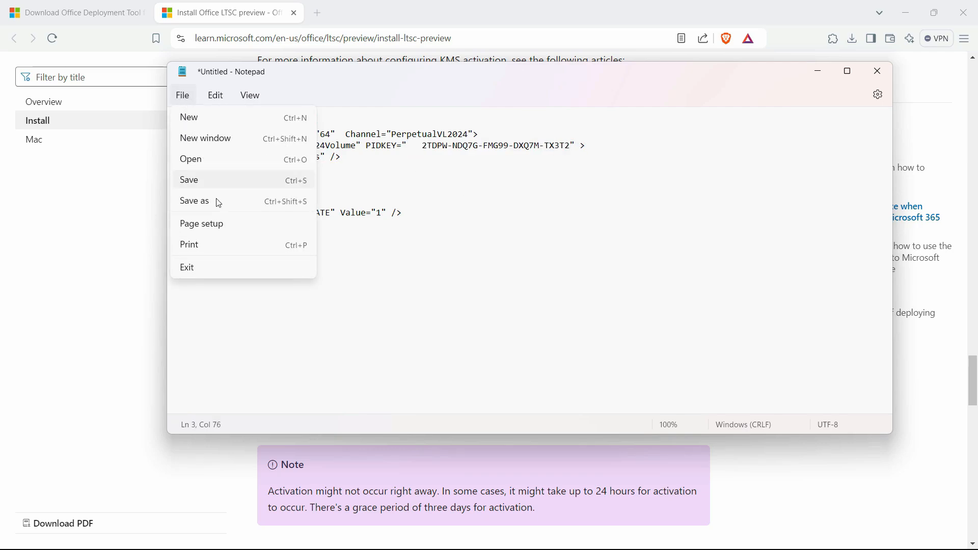
click(194, 200)
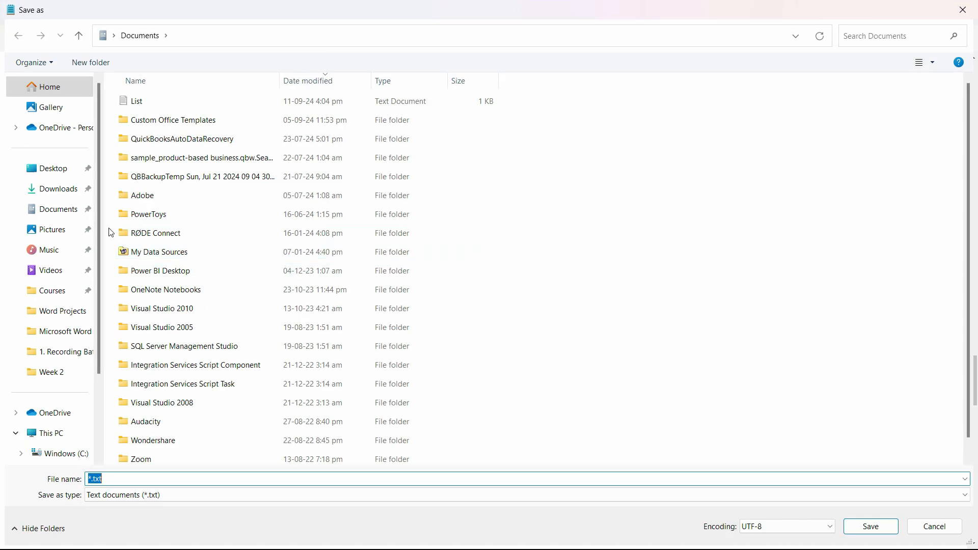
click(69, 409)
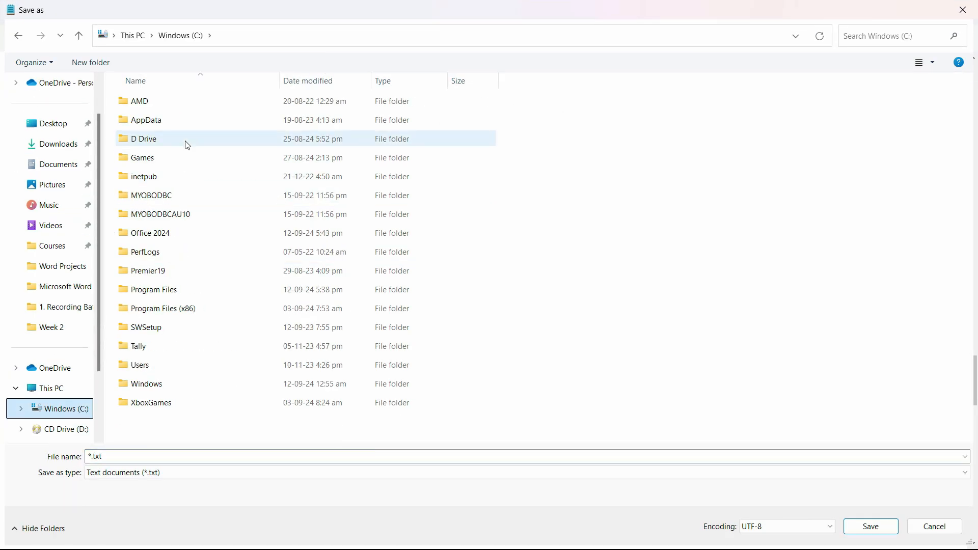
click(150, 232)
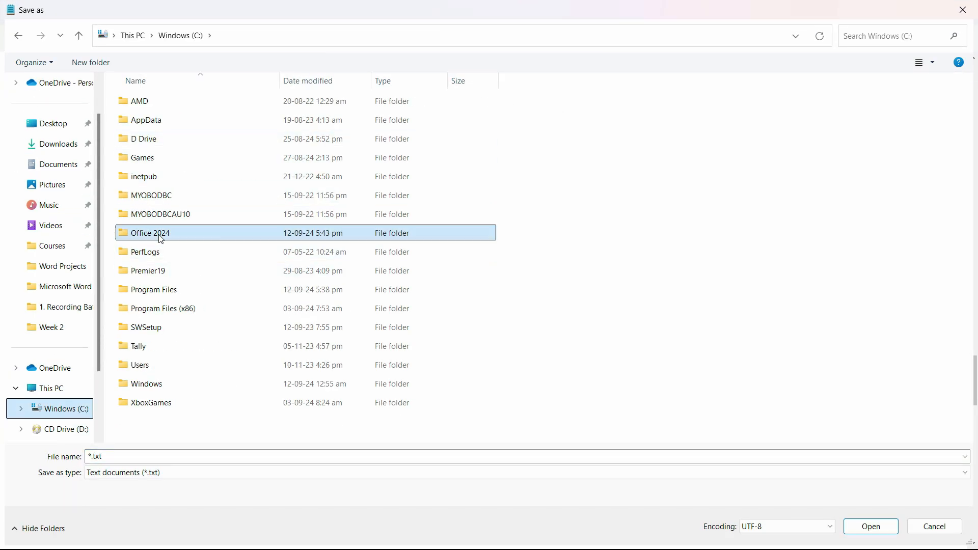
double_click(149, 233)
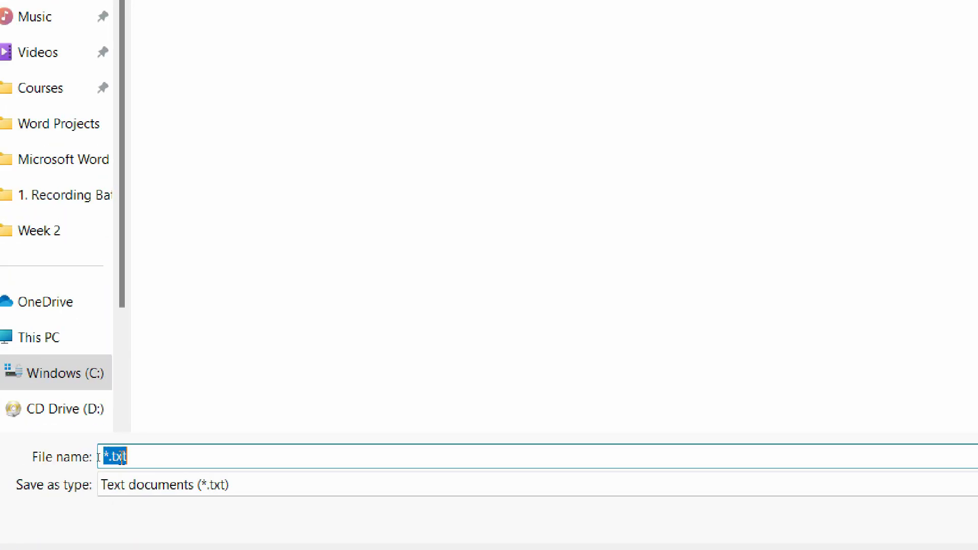
text(configua)
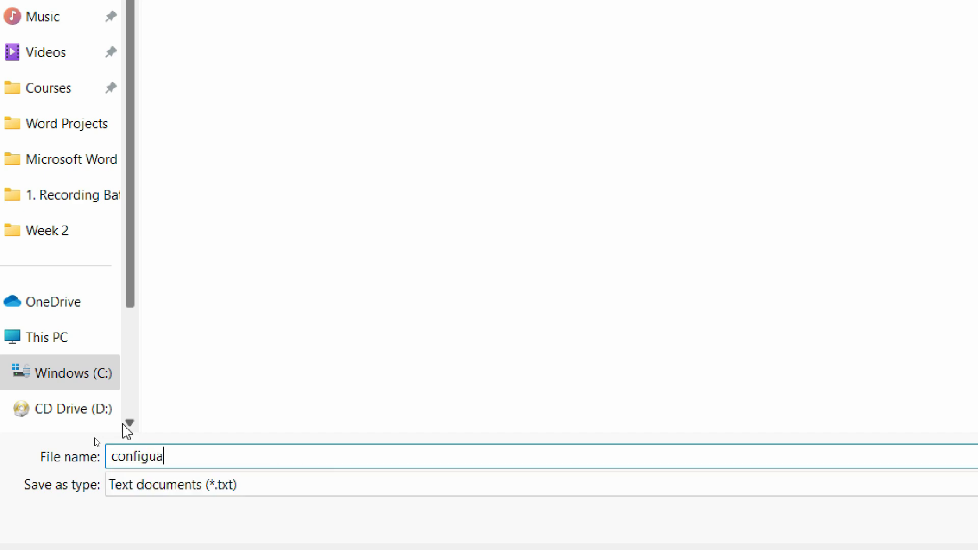
text(tion.)
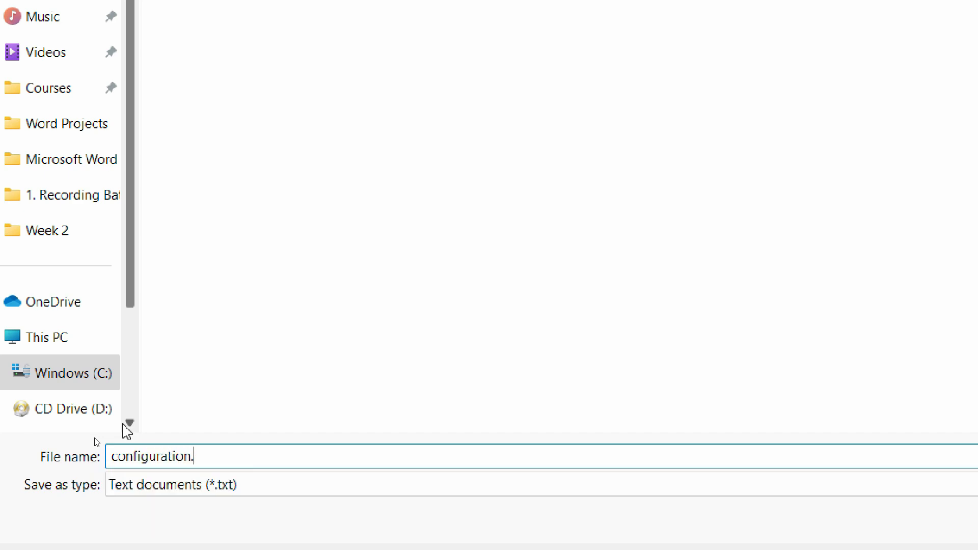
text(xml)
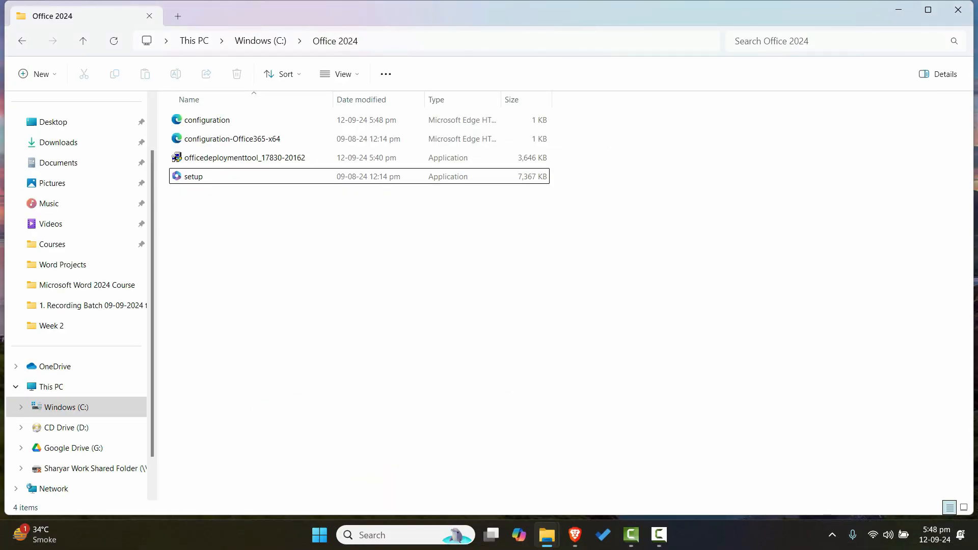
Launch Command Prompt with administrator rights and maximise it
click(319, 535)
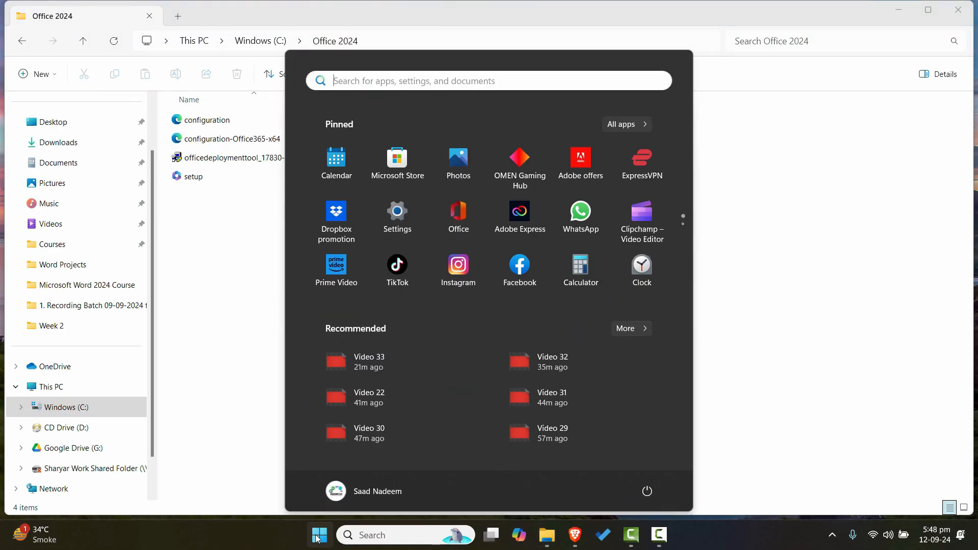
text(cmd)
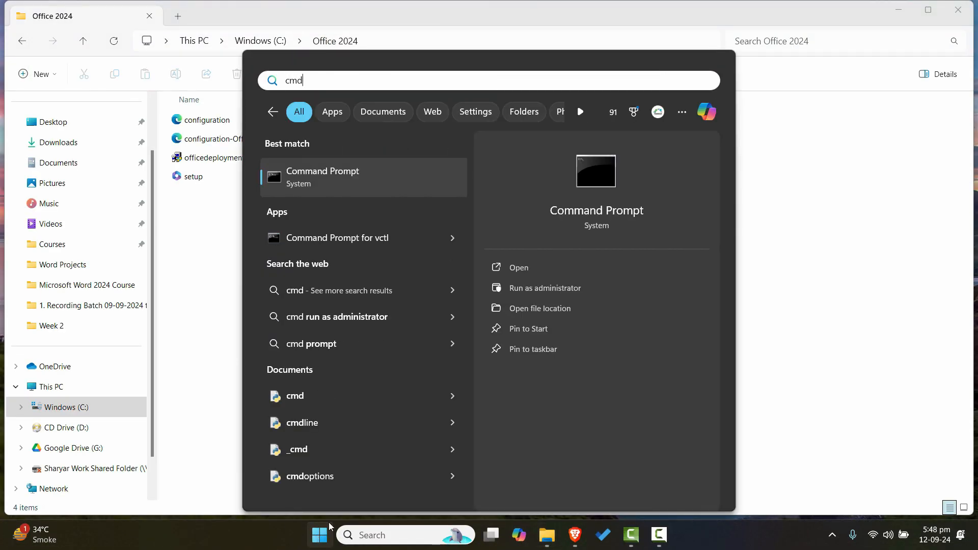
right_click(323, 177)
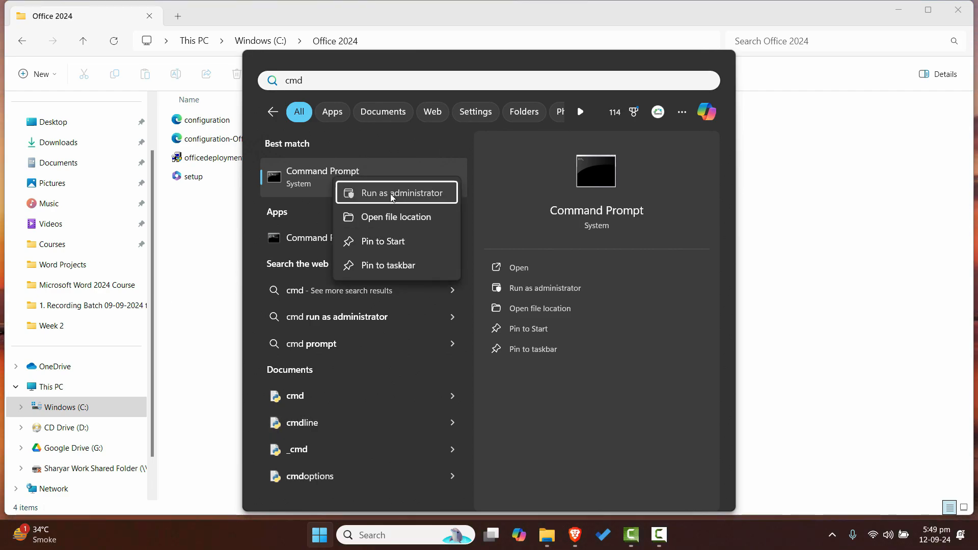
click(396, 192)
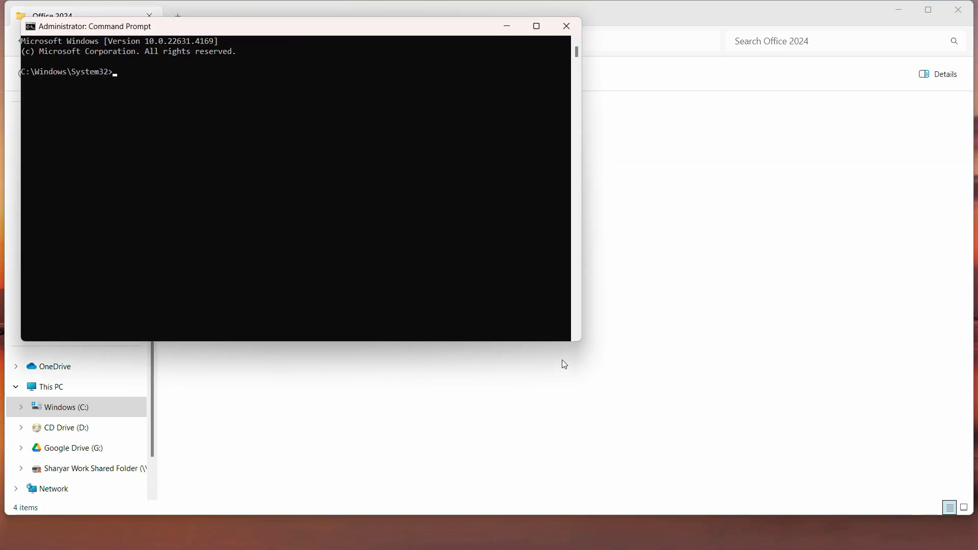
click(535, 26)
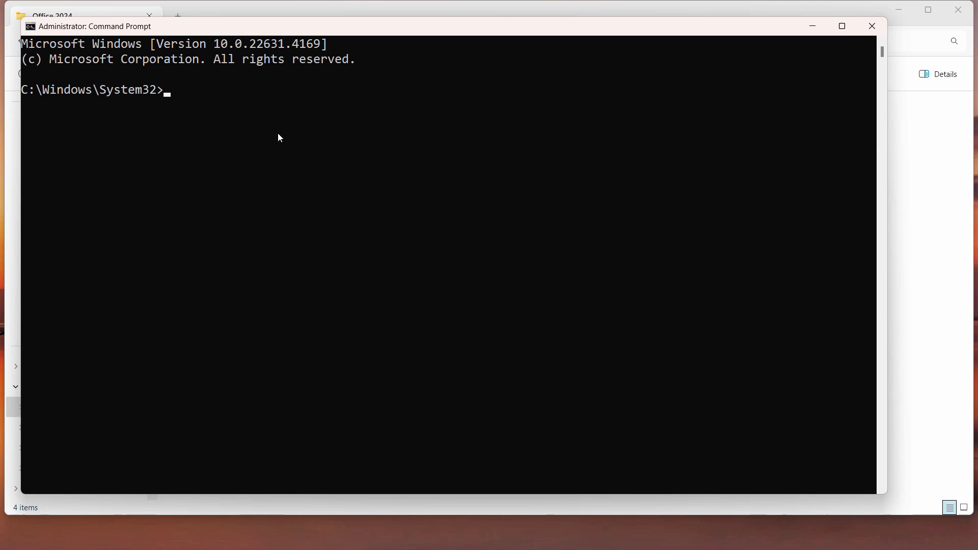
Change directory to the C drive root and into the Office 2024 folder
text(cd)
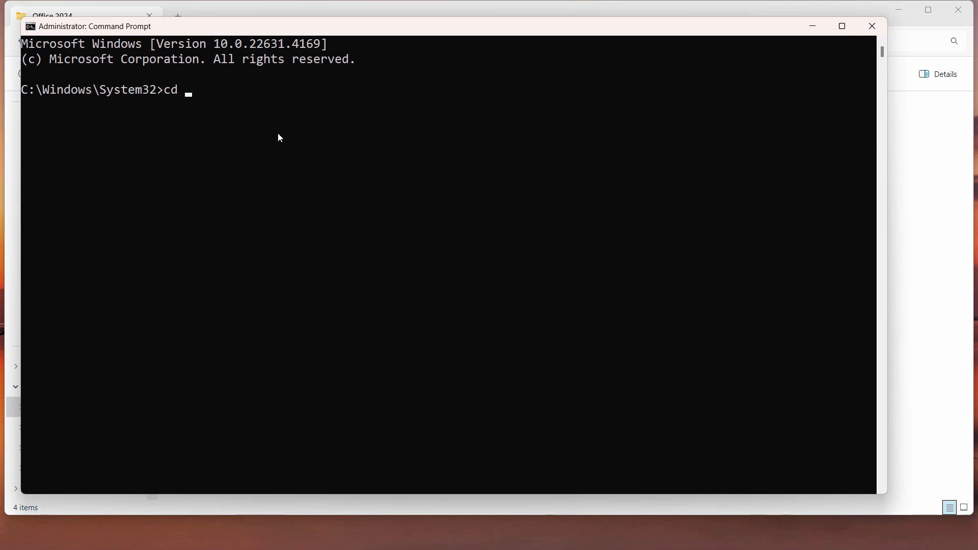
text(/)
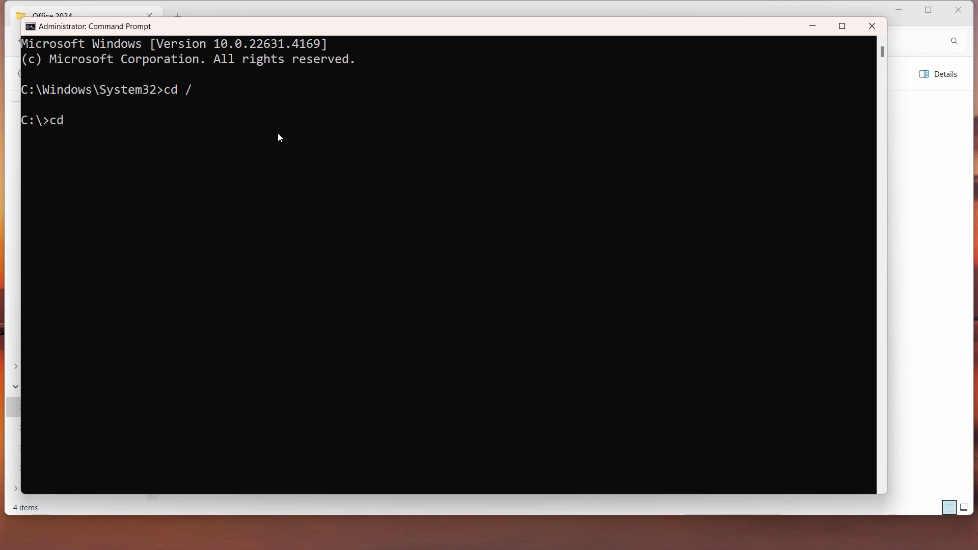
text(office 20)
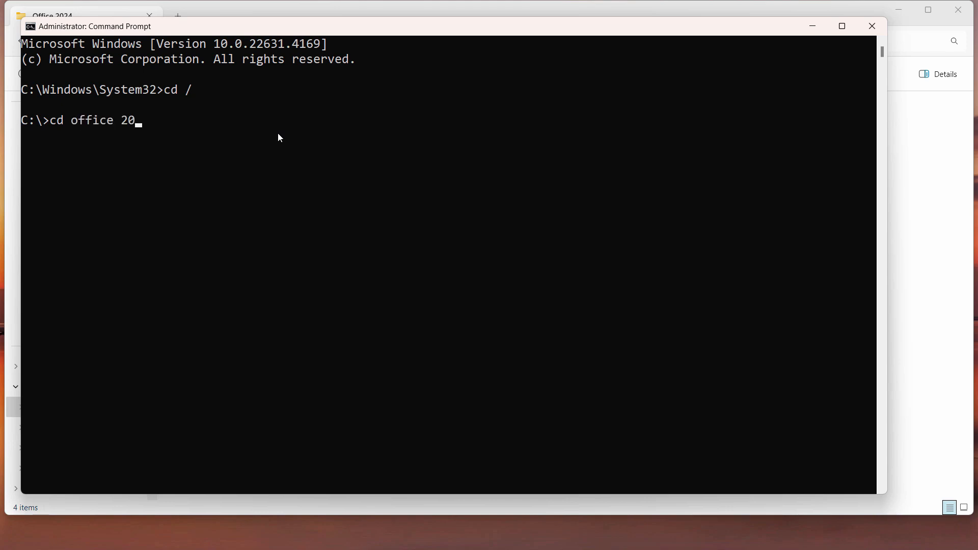
key(enter)
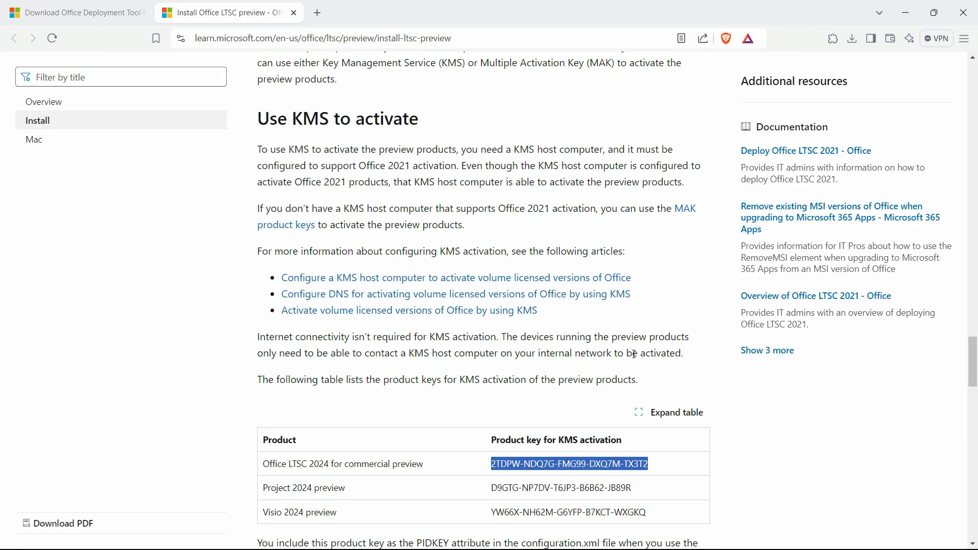
Select the setup.exe /configure configuration.xml command line for copying
scroll(down, 3)
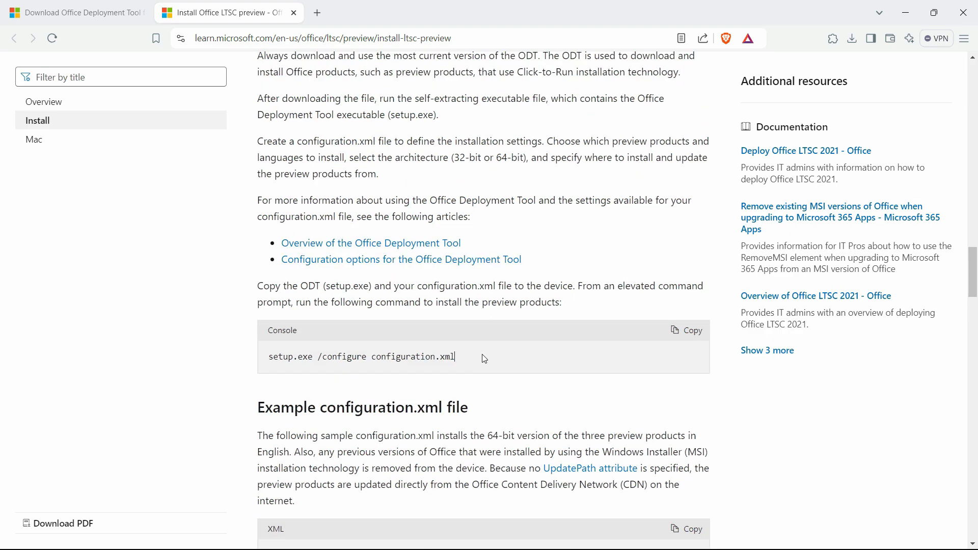
triple_click(361, 357)
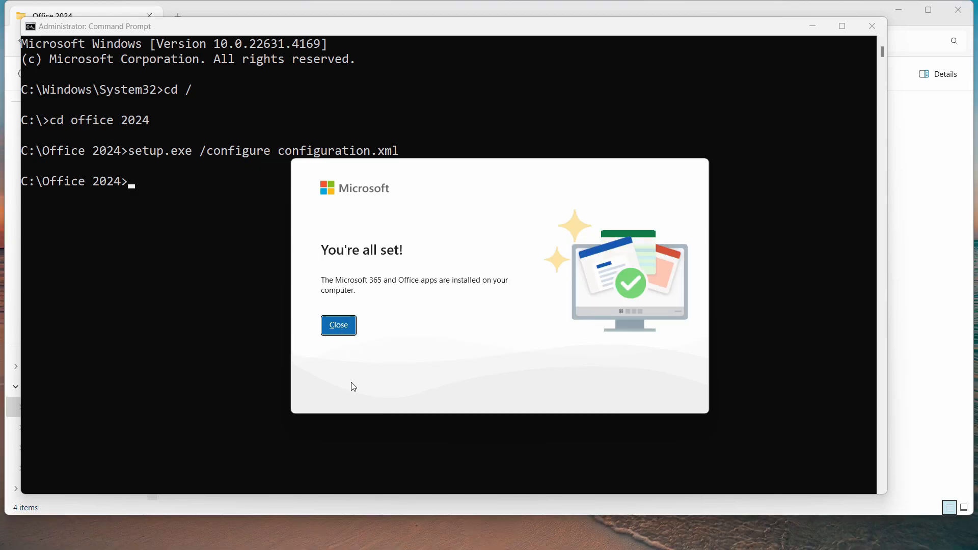
Dismiss the installer's 'You're all set!' completion message
click(338, 325)
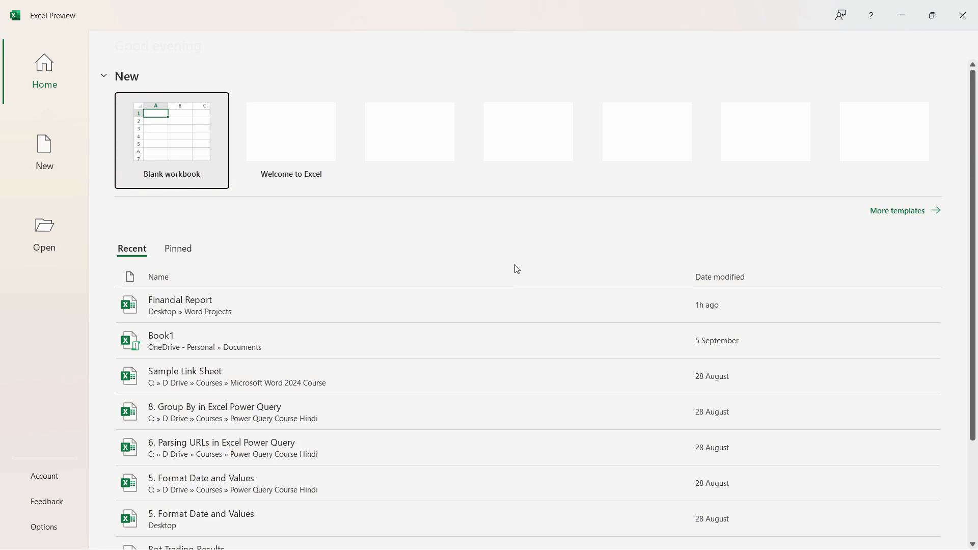
Enter the product key on Excel's Account page, activate Office, and return Home
click(44, 476)
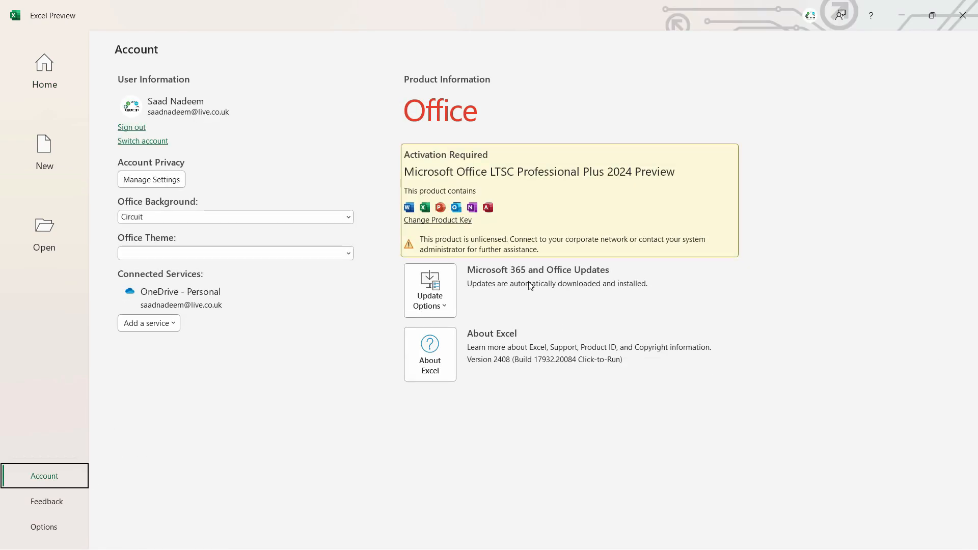
mouse_move(651, 175)
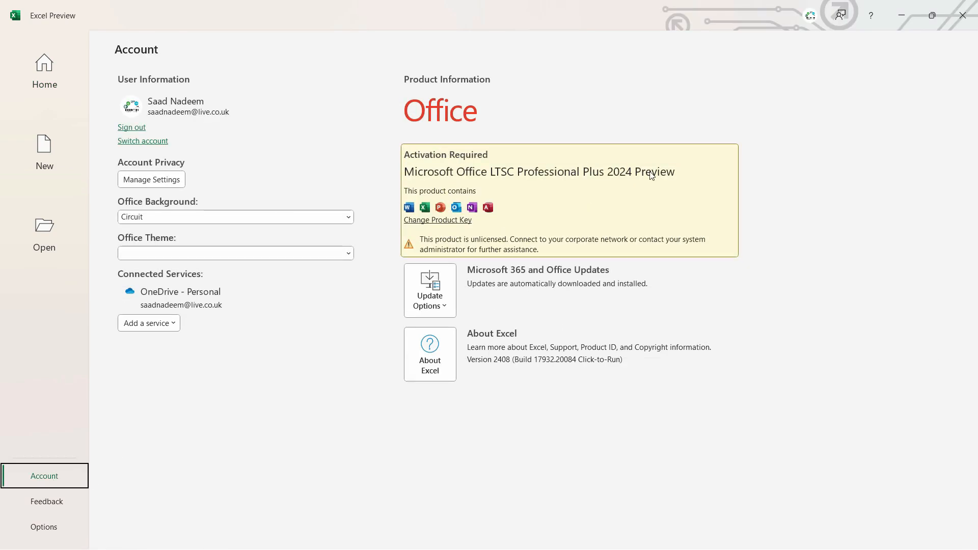
mouse_move(446, 226)
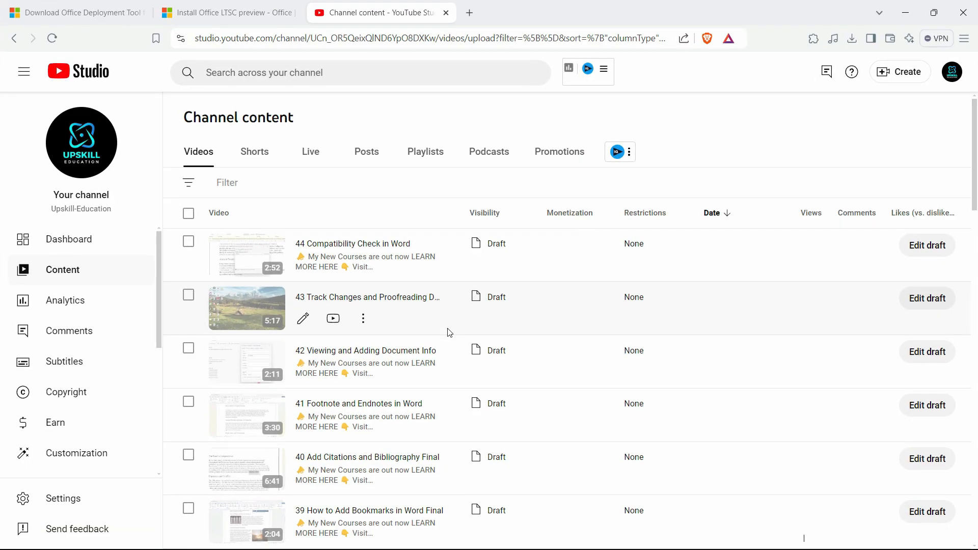
click(224, 12)
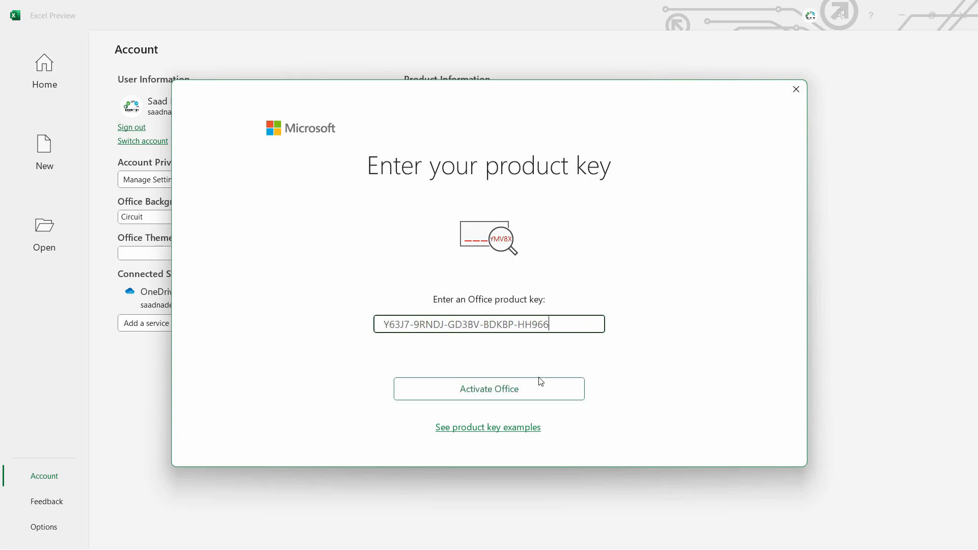
click(489, 388)
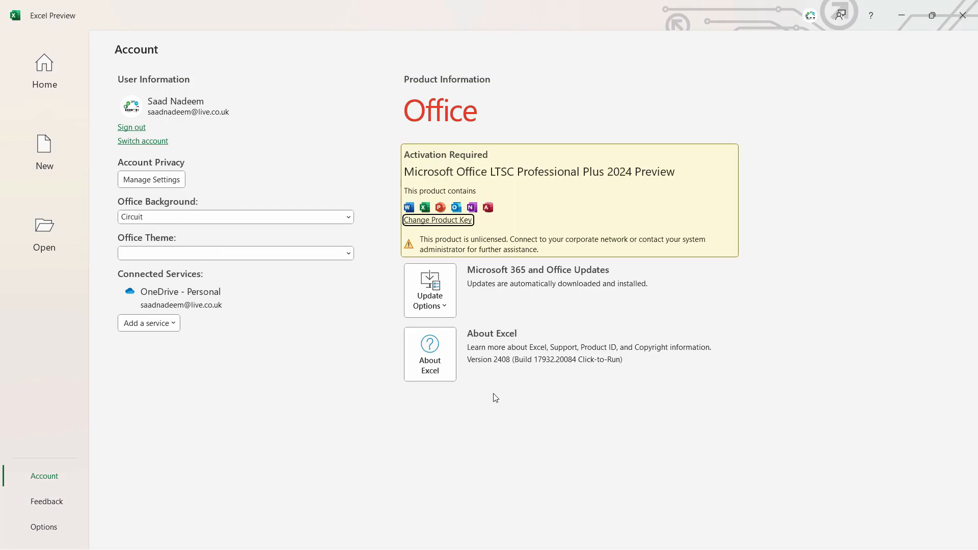
click(44, 71)
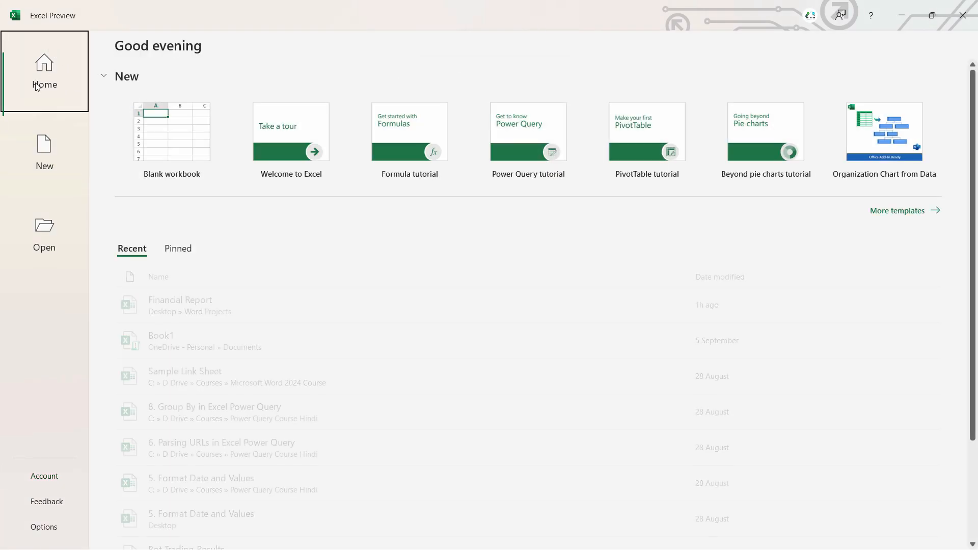
From Excel's Account page, run Update Now and confirm Office is already up to date
click(44, 476)
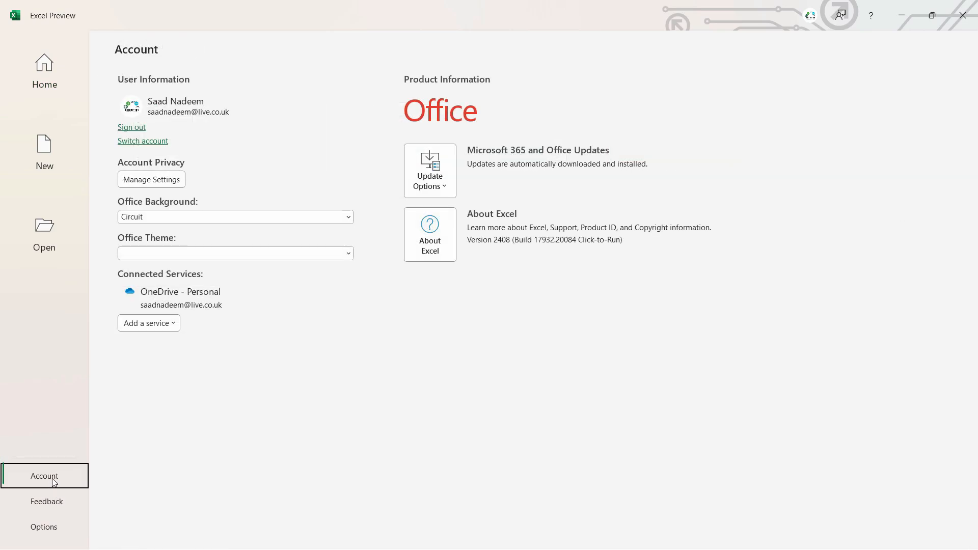
click(429, 171)
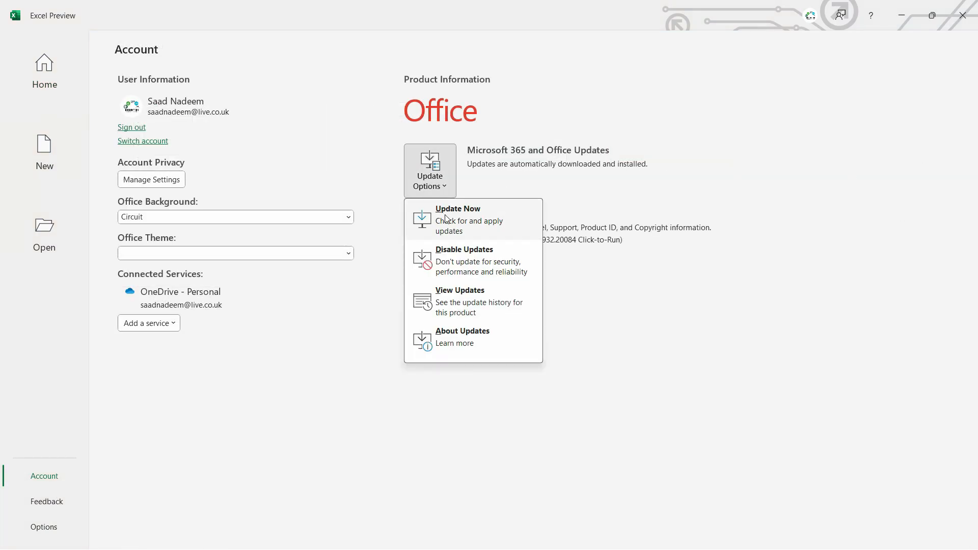
click(458, 207)
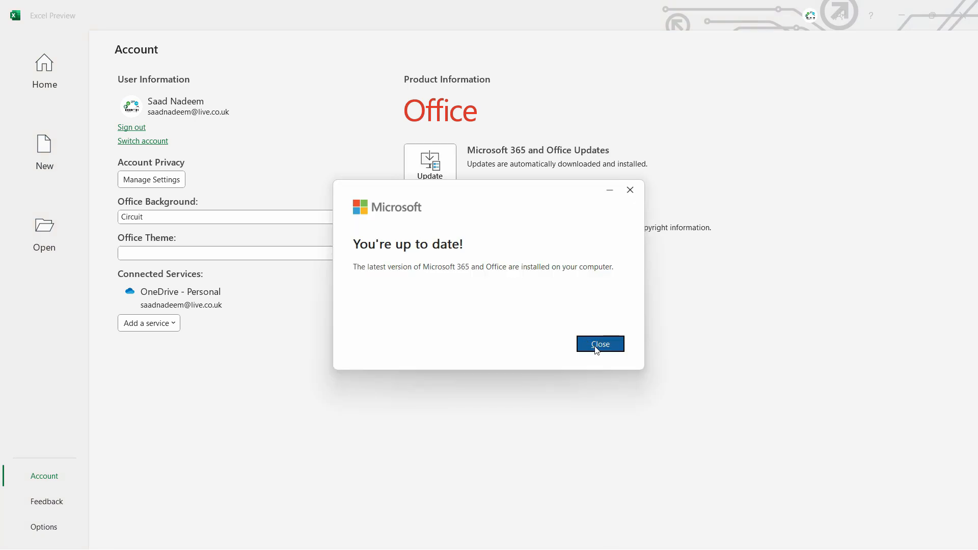
click(598, 344)
text(w)
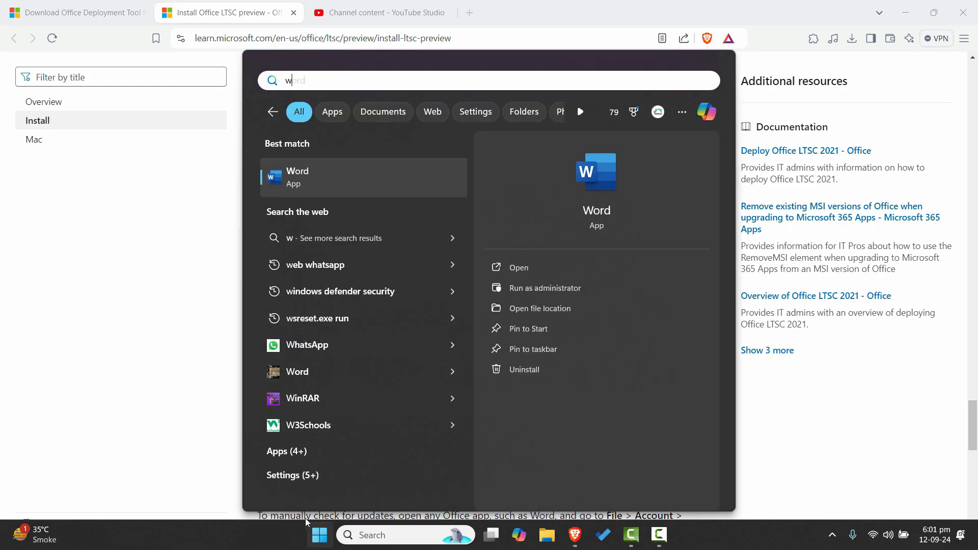
Launch Word from the search results to reach its Account page showing the activated product
click(362, 176)
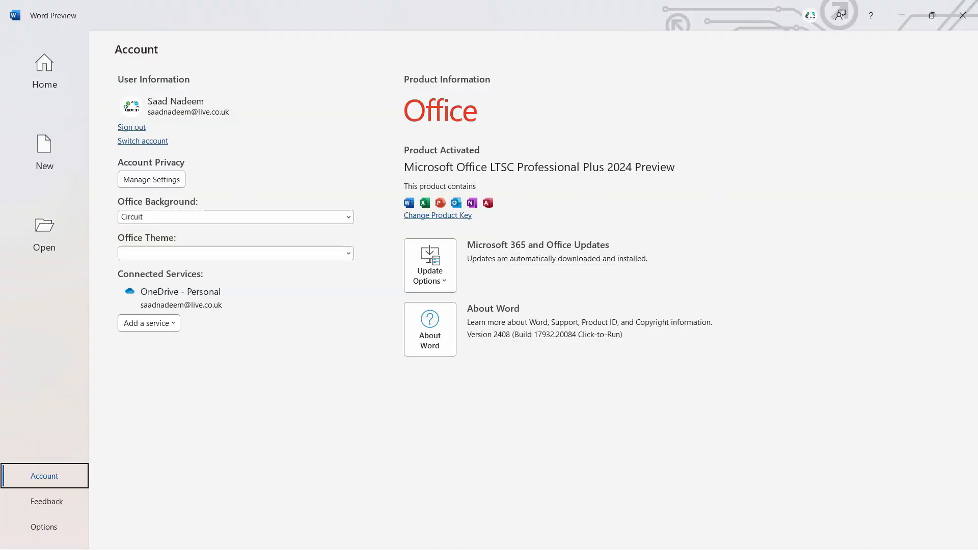
mouse_move(936, 407)
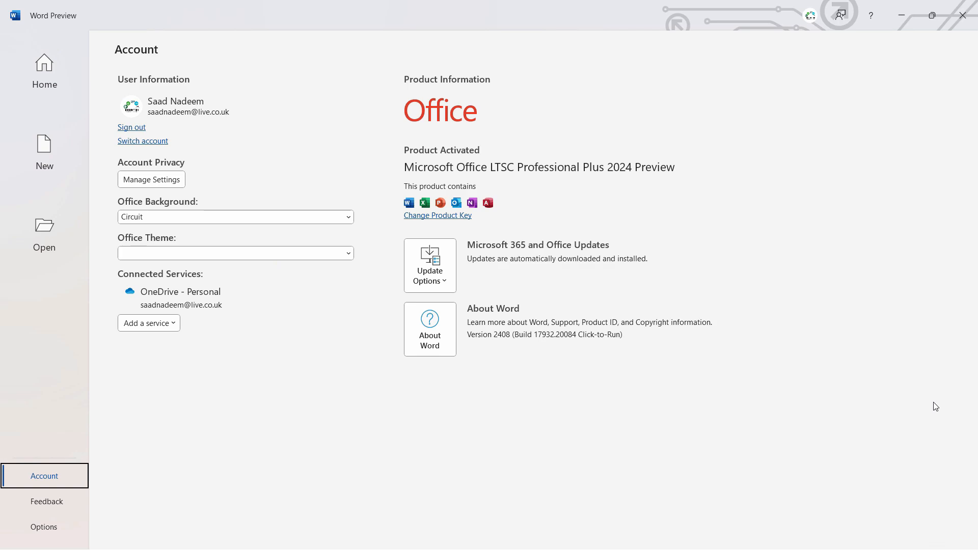
mouse_move(924, 400)
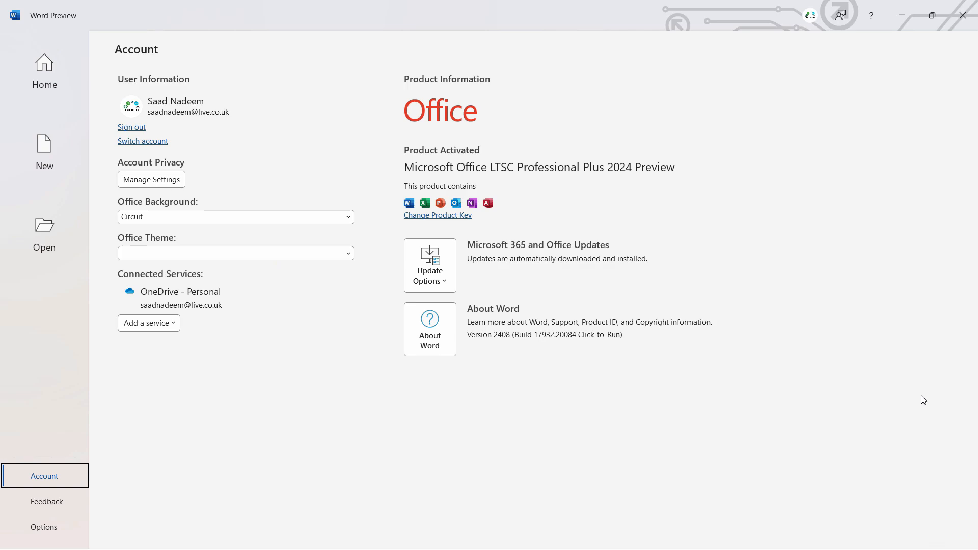
mouse_move(924, 383)
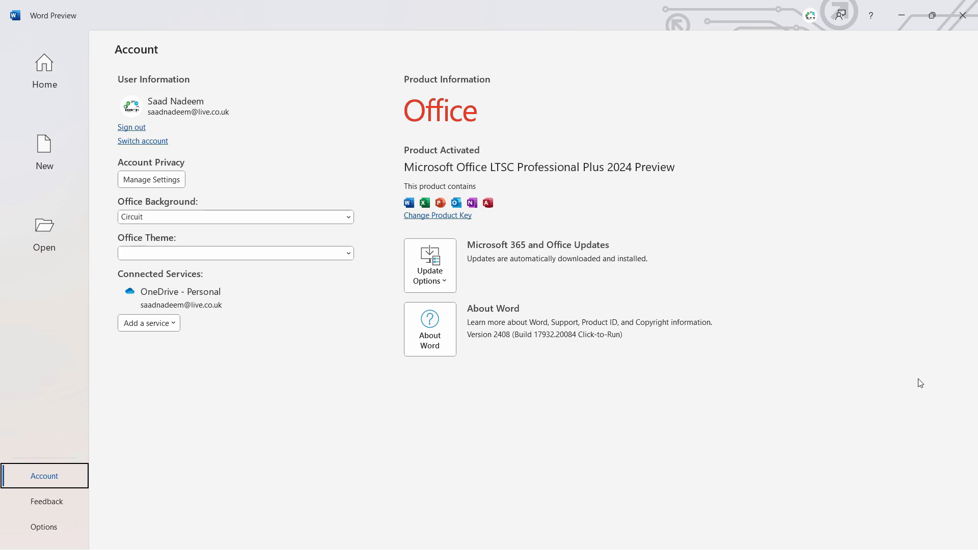
mouse_move(947, 377)
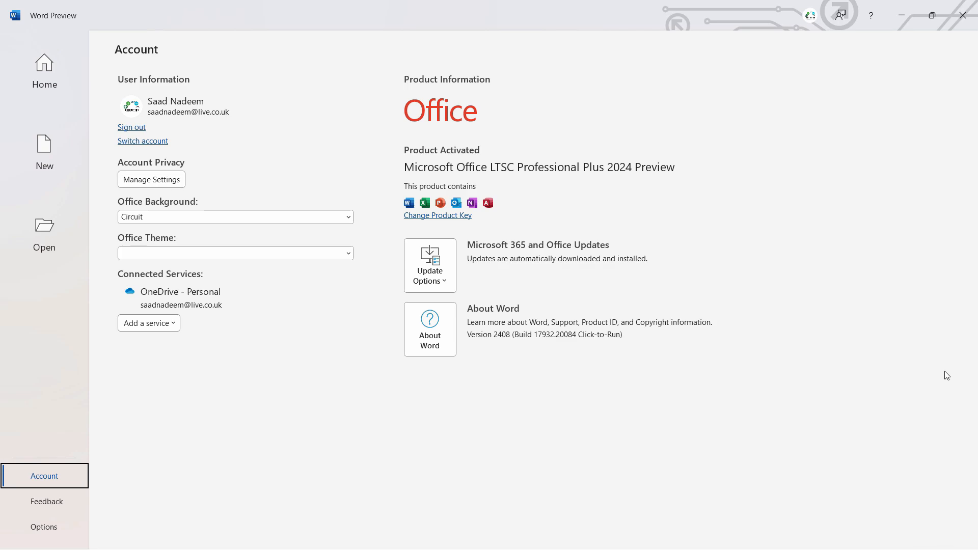
mouse_move(932, 387)
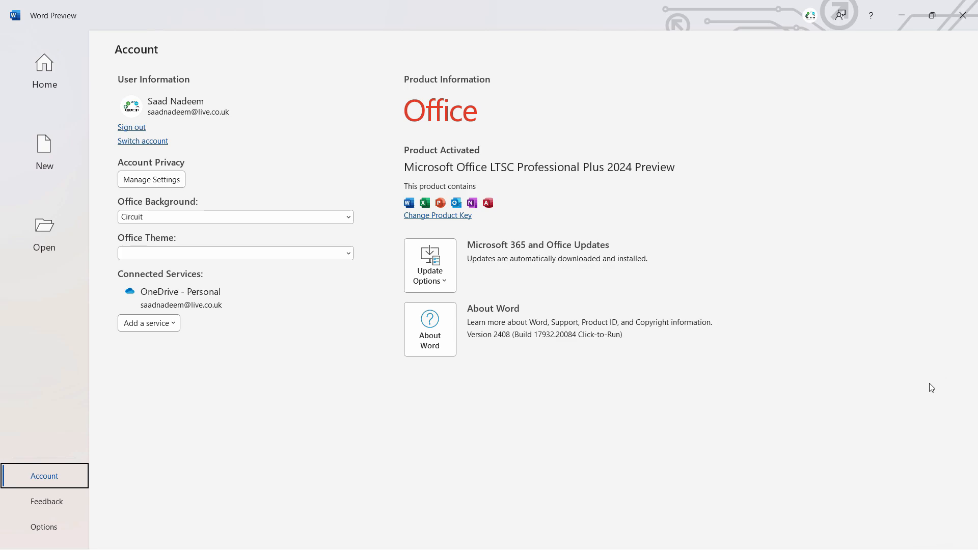